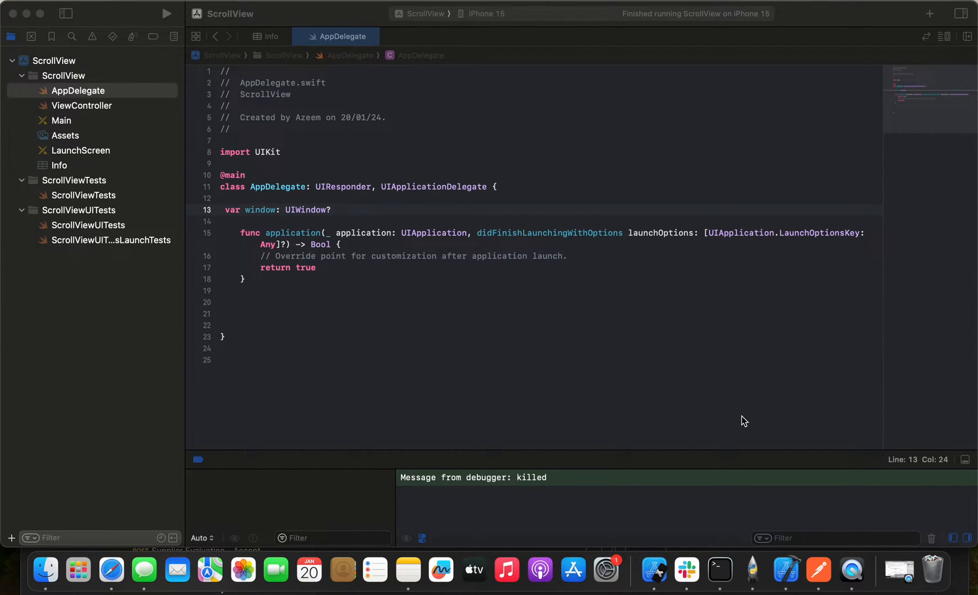
mouse_move(161, 140)
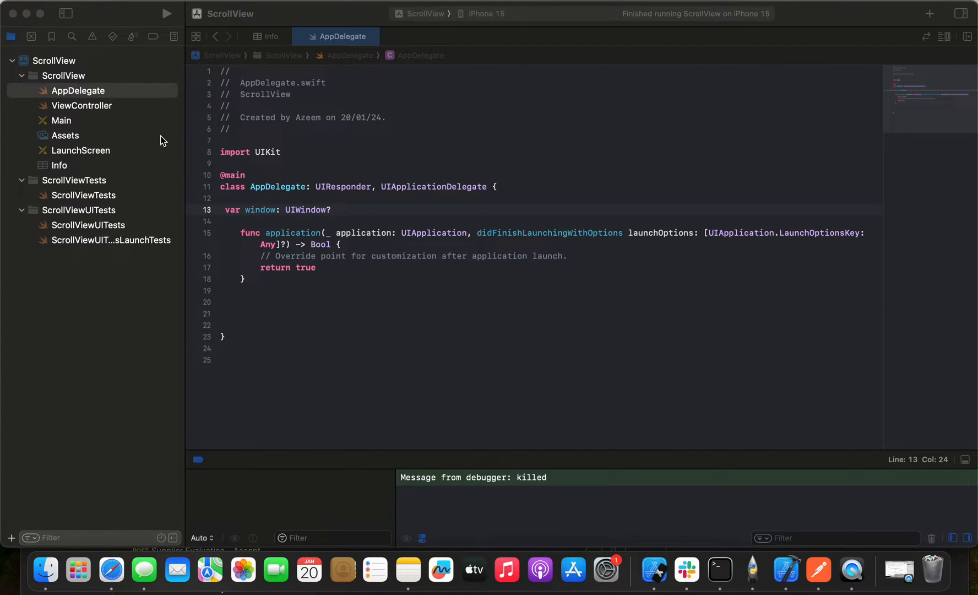
mouse_move(61, 127)
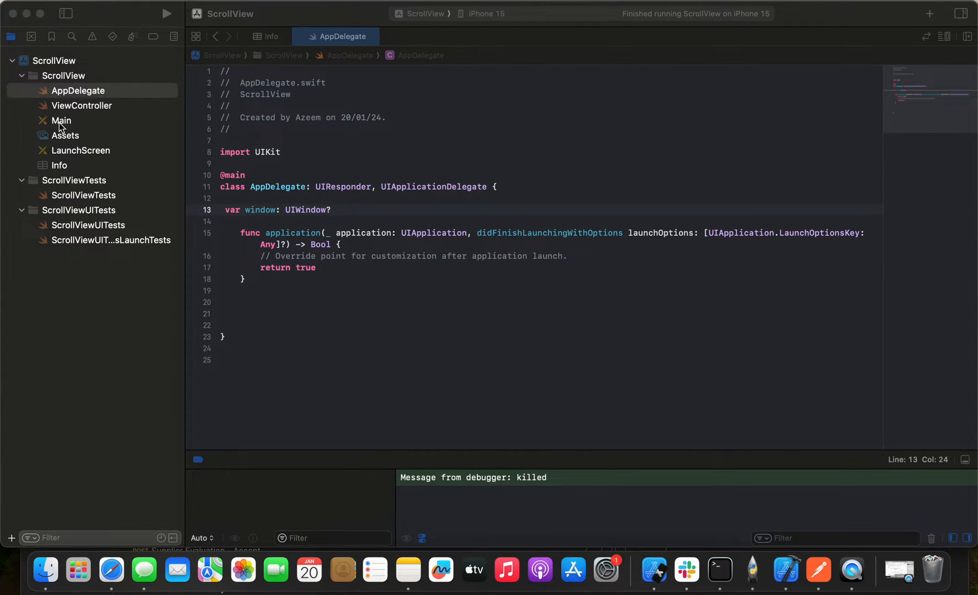
- Show Main.storyboard with the inspector area revealed, ready to add objects from the library
click(62, 120)
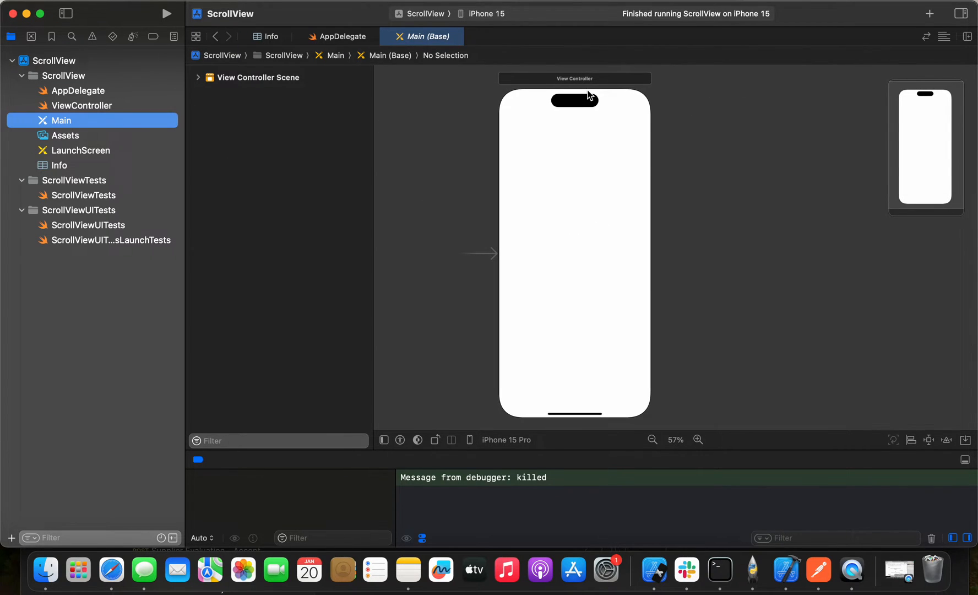
mouse_move(577, 435)
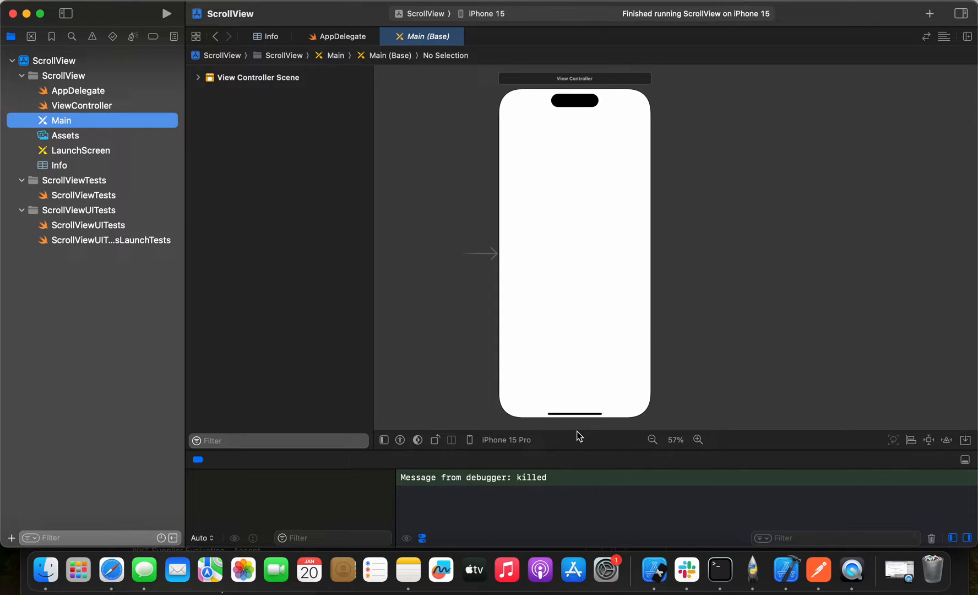
mouse_move(776, 439)
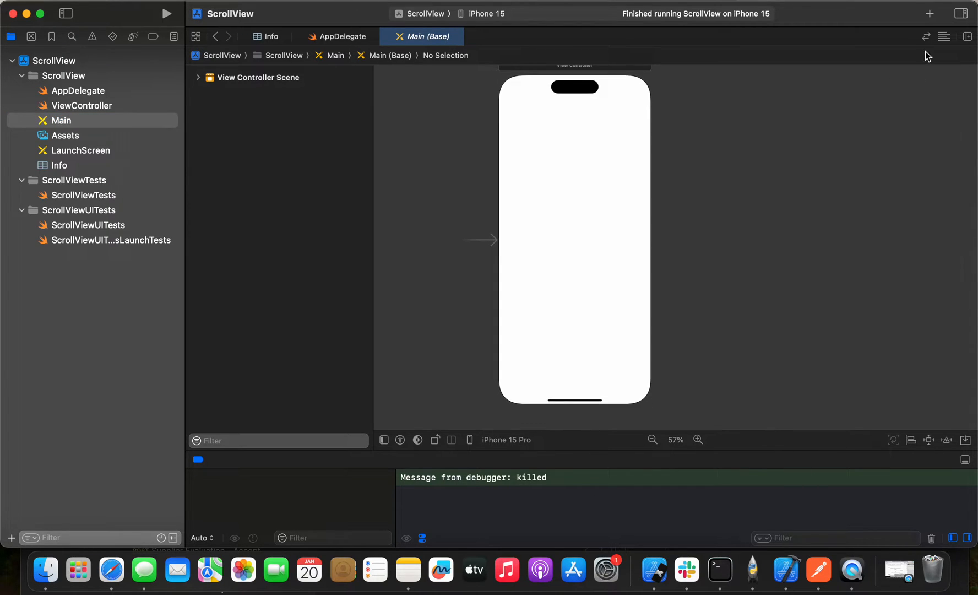
click(963, 13)
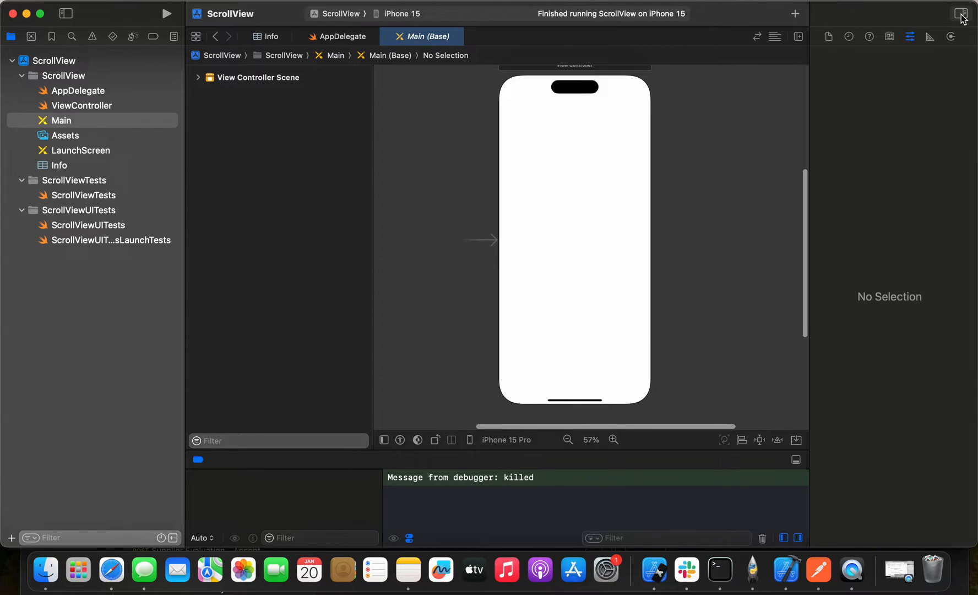
click(961, 13)
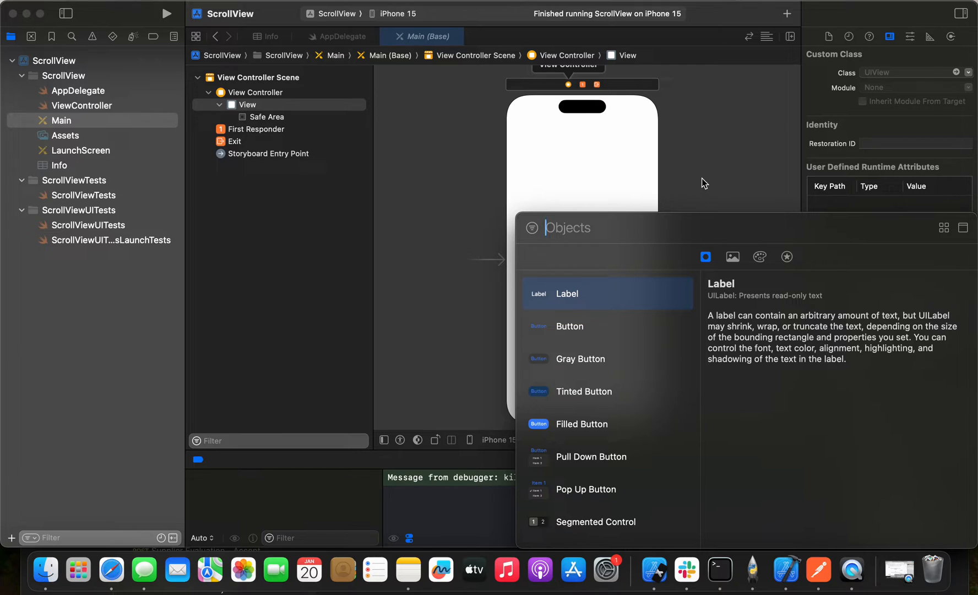
- Drop a Scroll View from the library into the main View and stretch it to fill the screen
text(scr)
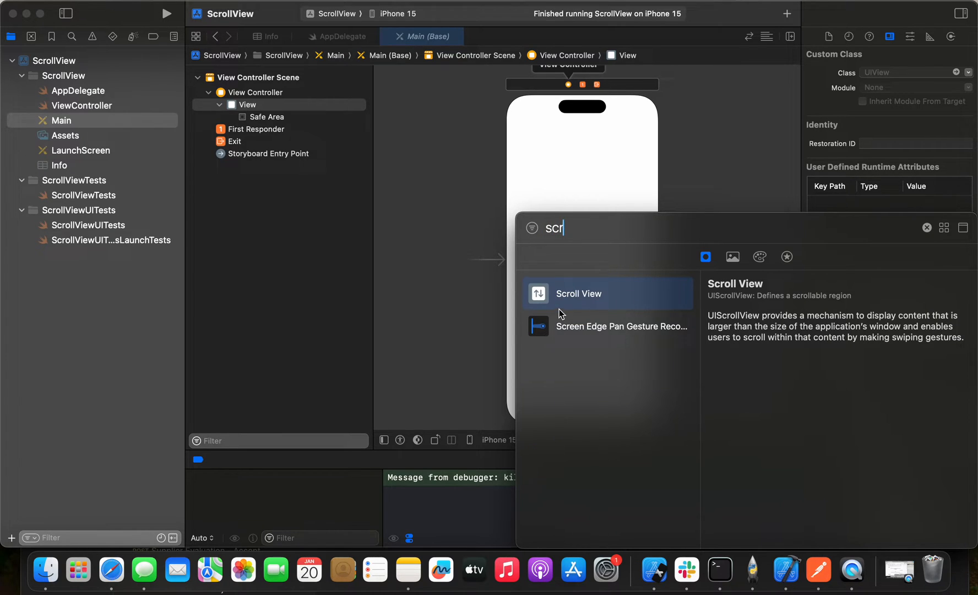
drag(578, 293, 560, 165)
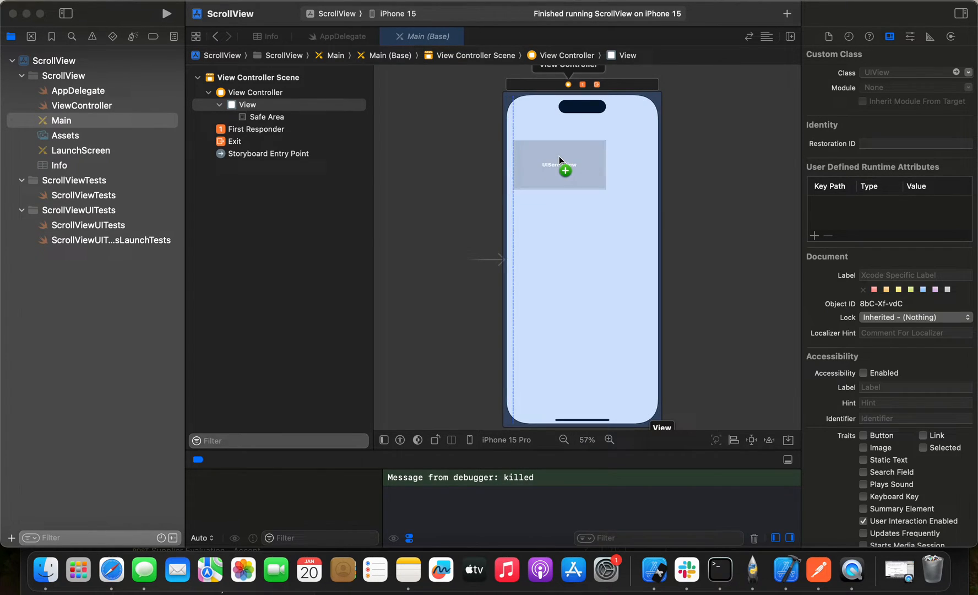
drag(559, 165, 552, 120)
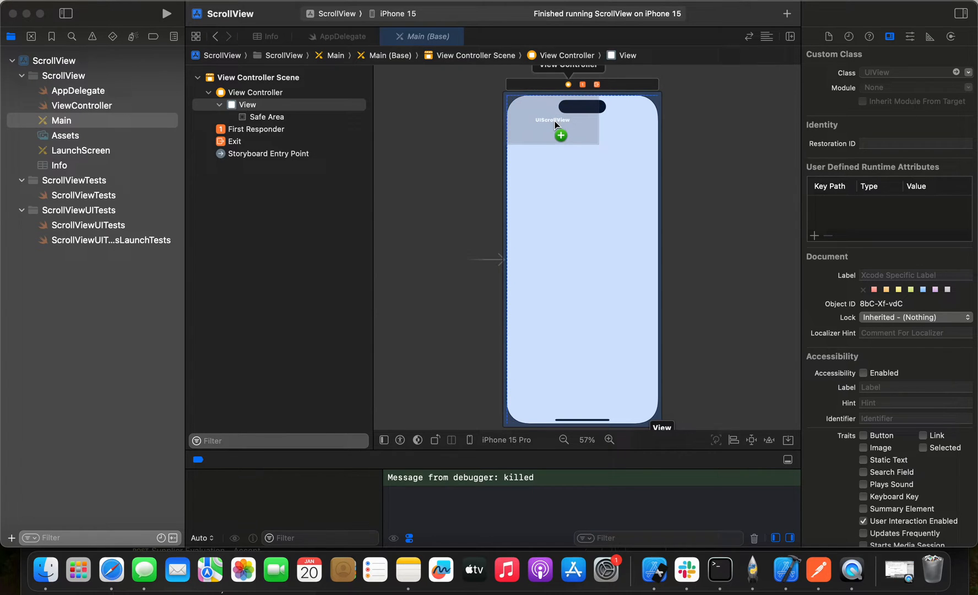
drag(552, 125, 555, 156)
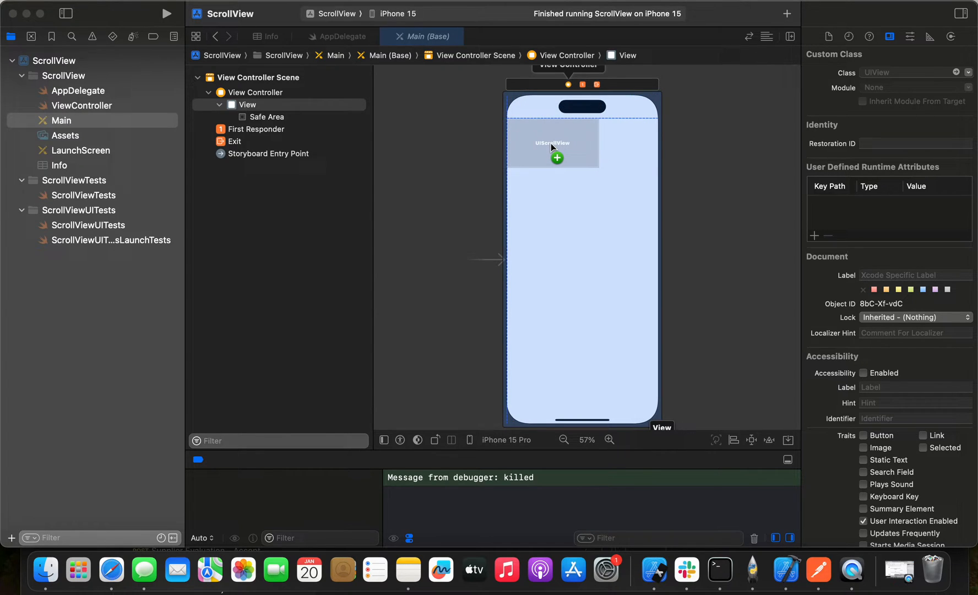
mouse_move(557, 145)
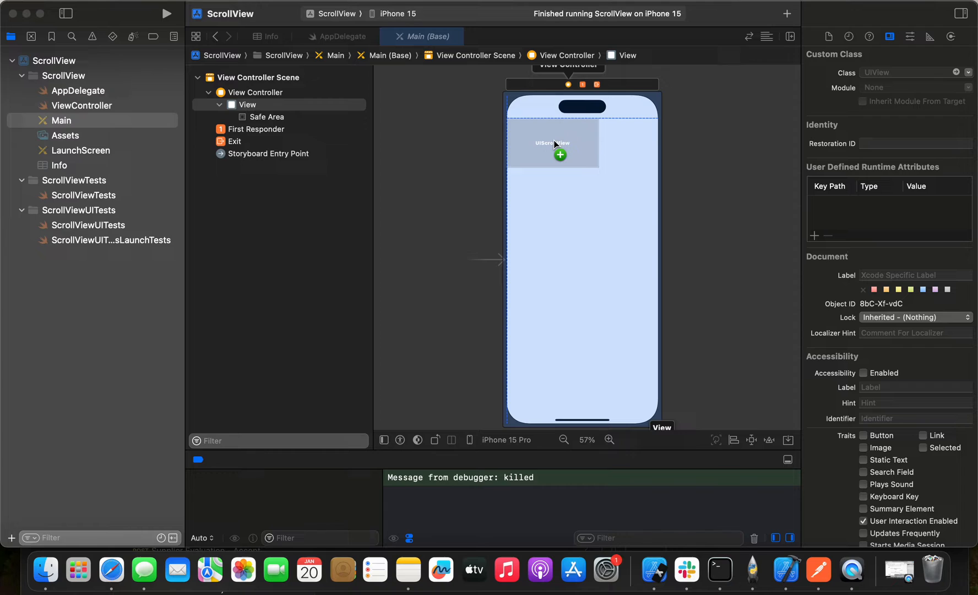
click(552, 142)
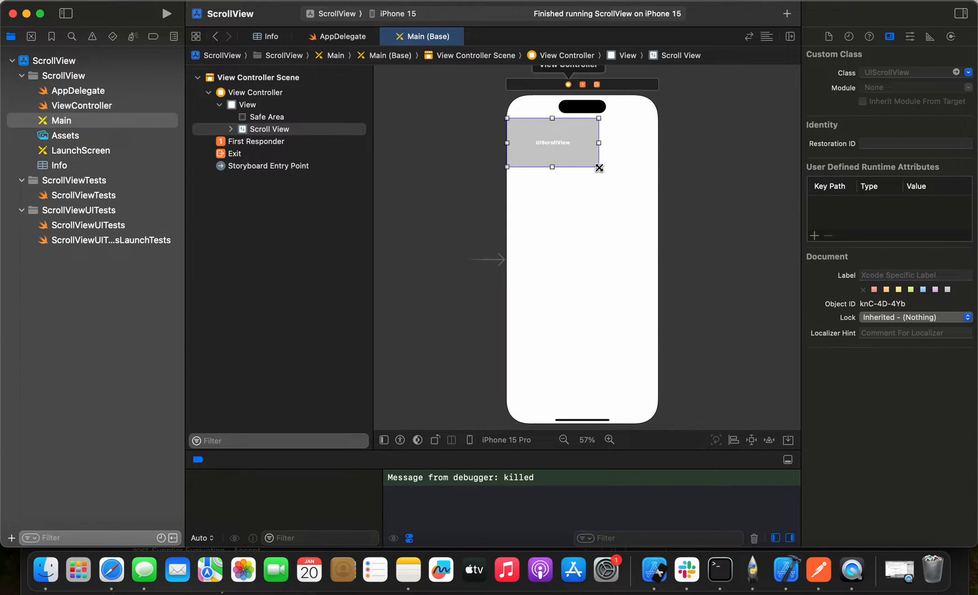
drag(598, 167, 656, 409)
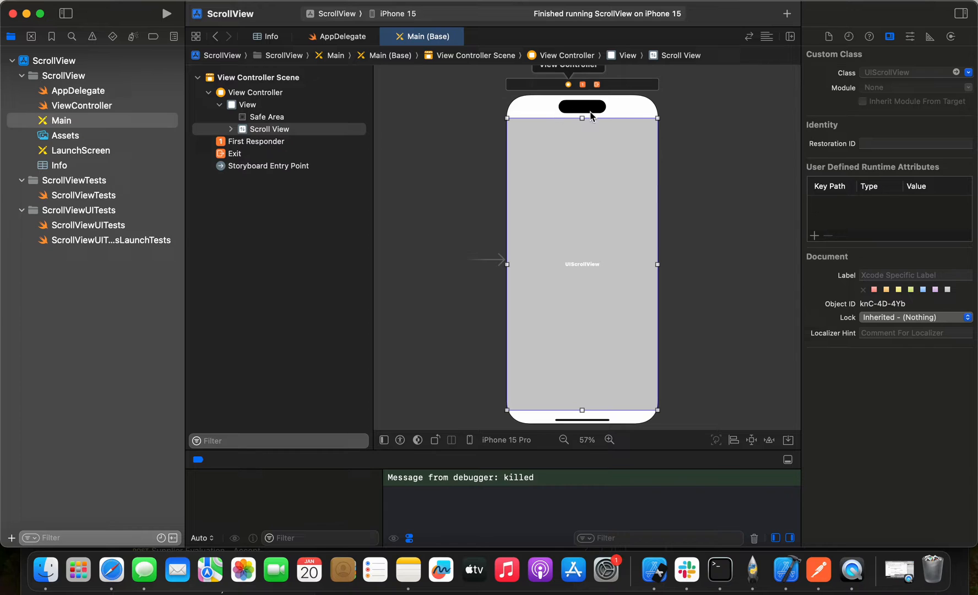
mouse_move(638, 149)
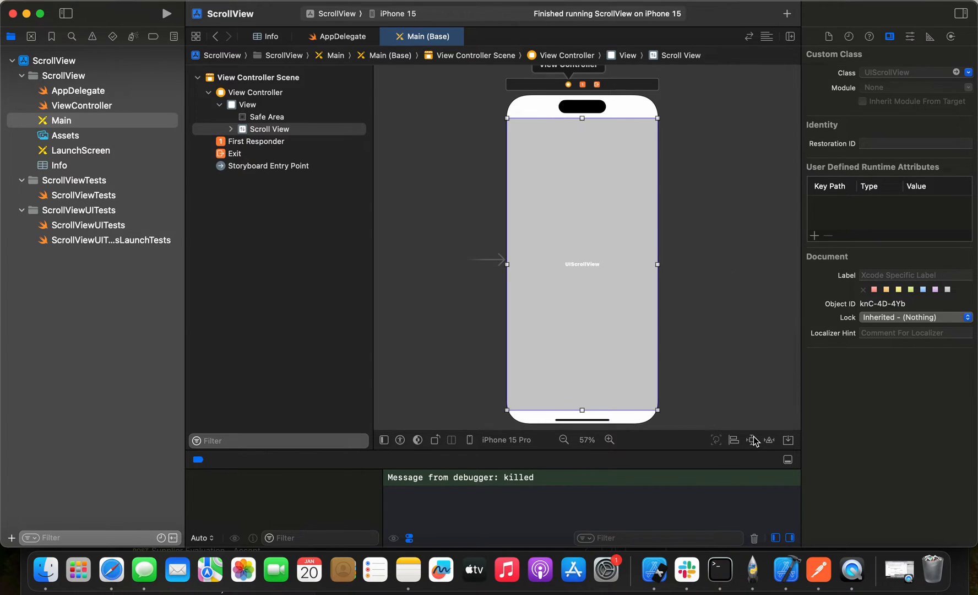
- Add four zero-spacing constraints pinning the scroll view to its superview's edges
click(753, 440)
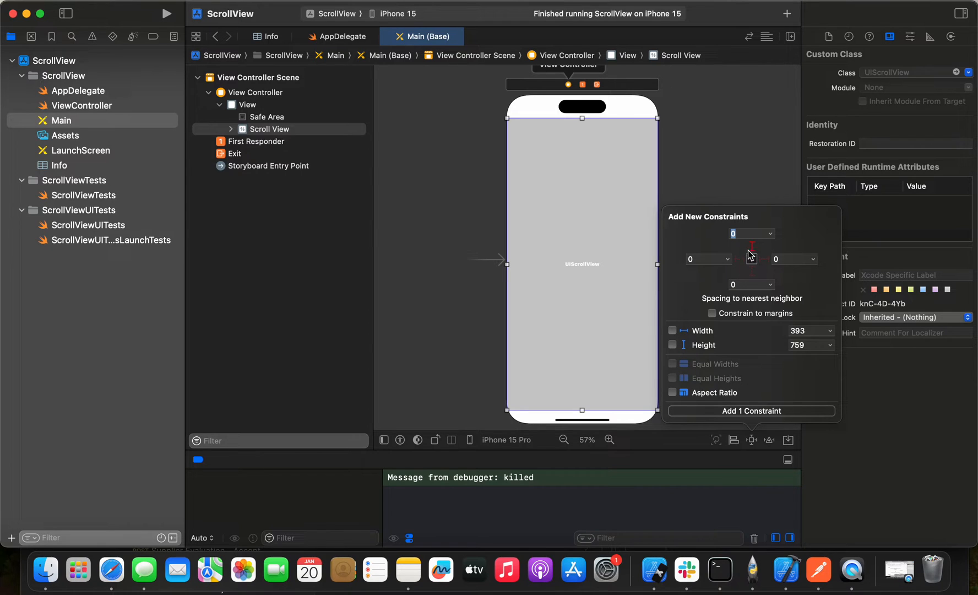
click(753, 258)
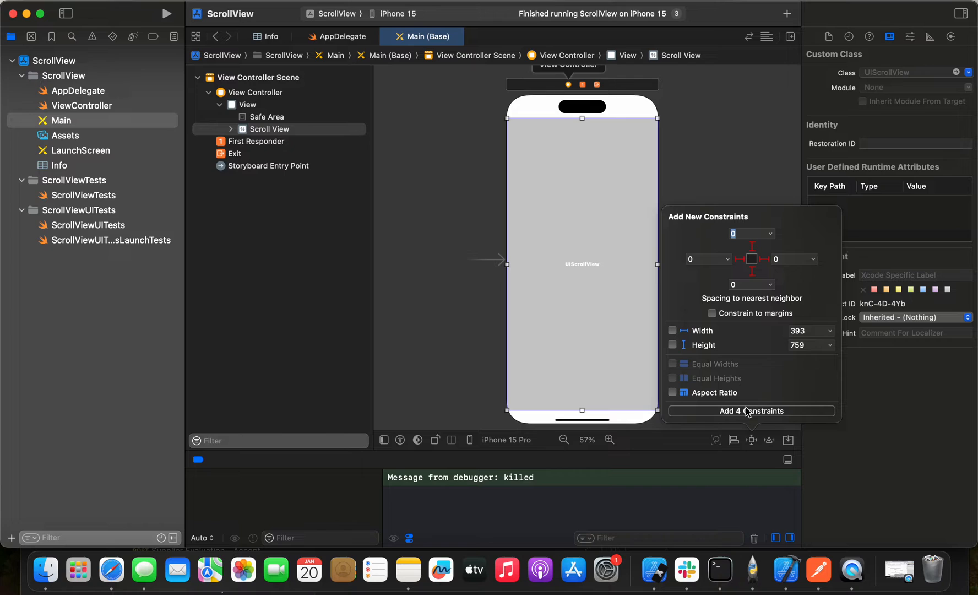
click(751, 410)
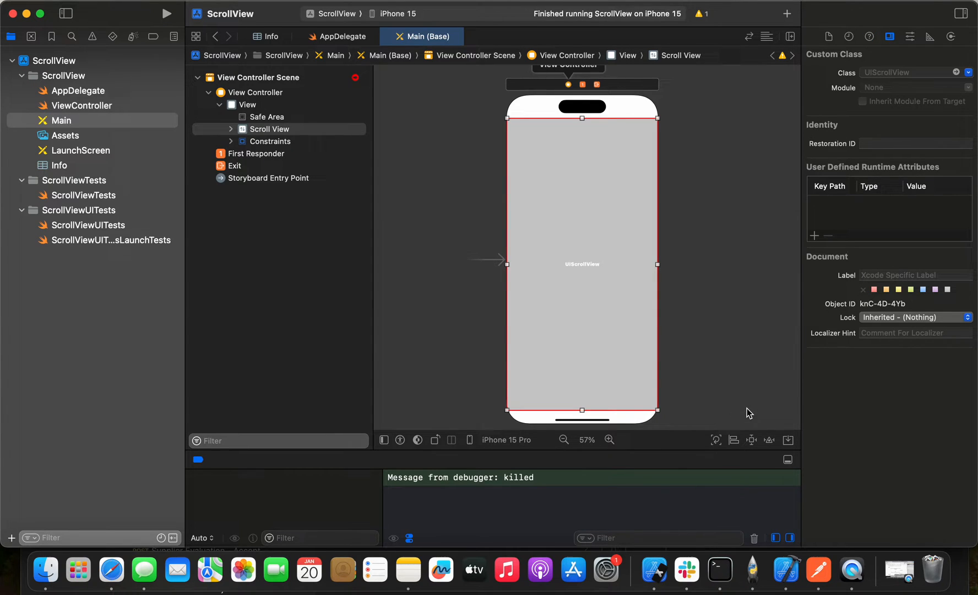
mouse_move(380, 94)
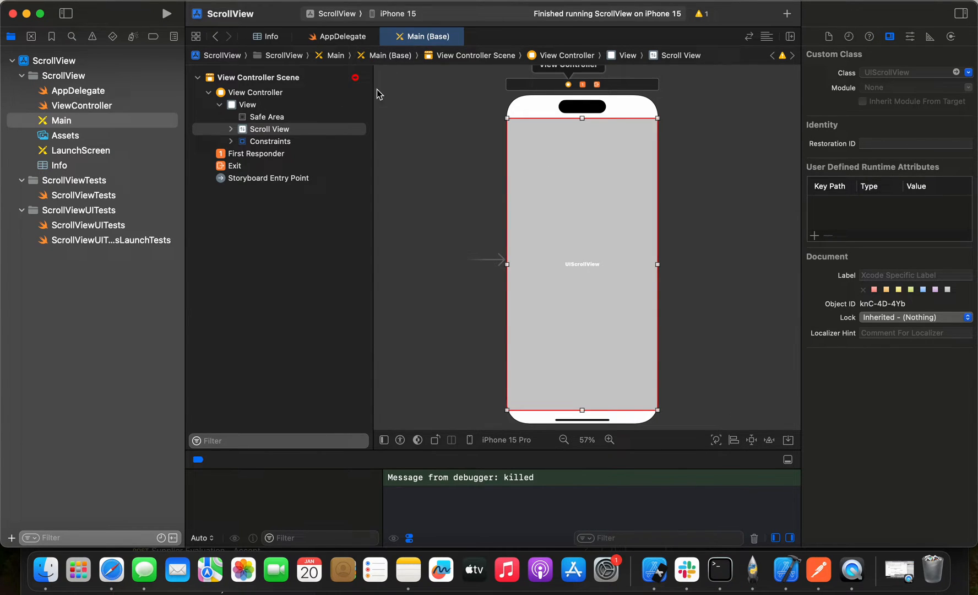
mouse_move(191, 153)
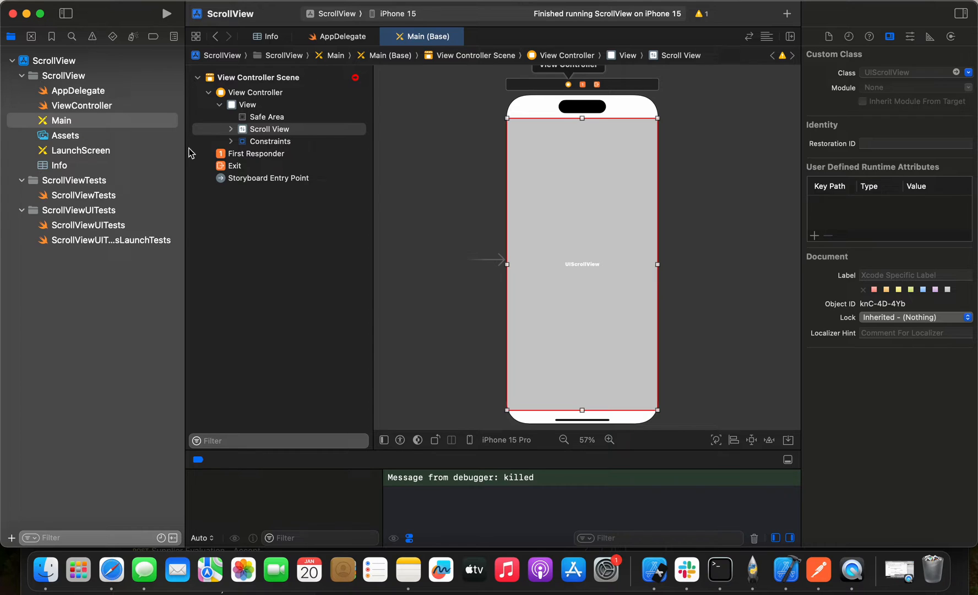
- Inspect the Scroll View's Content Layout Guide, then uncheck Content Layout Guides in the Size inspector
click(231, 129)
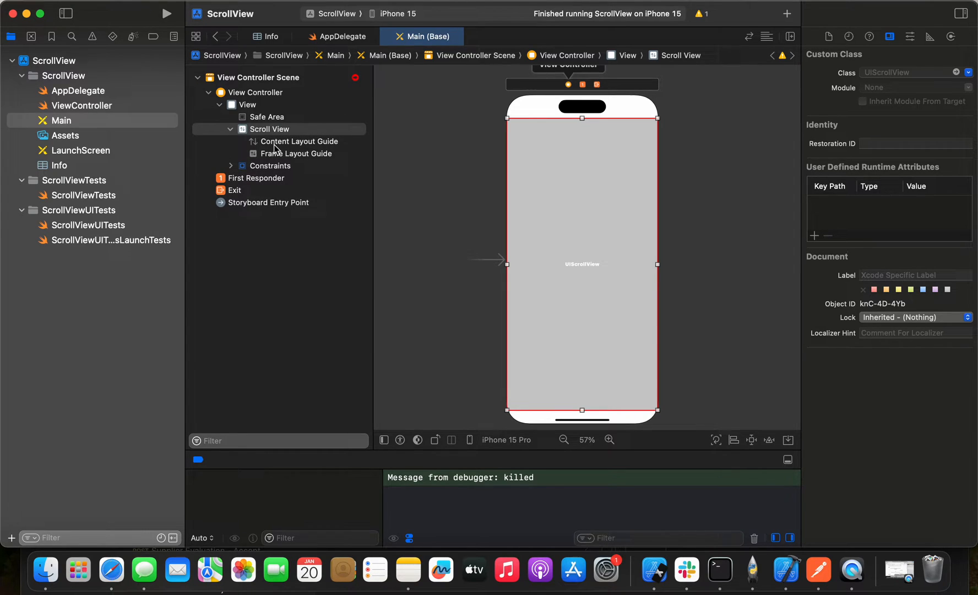
click(302, 141)
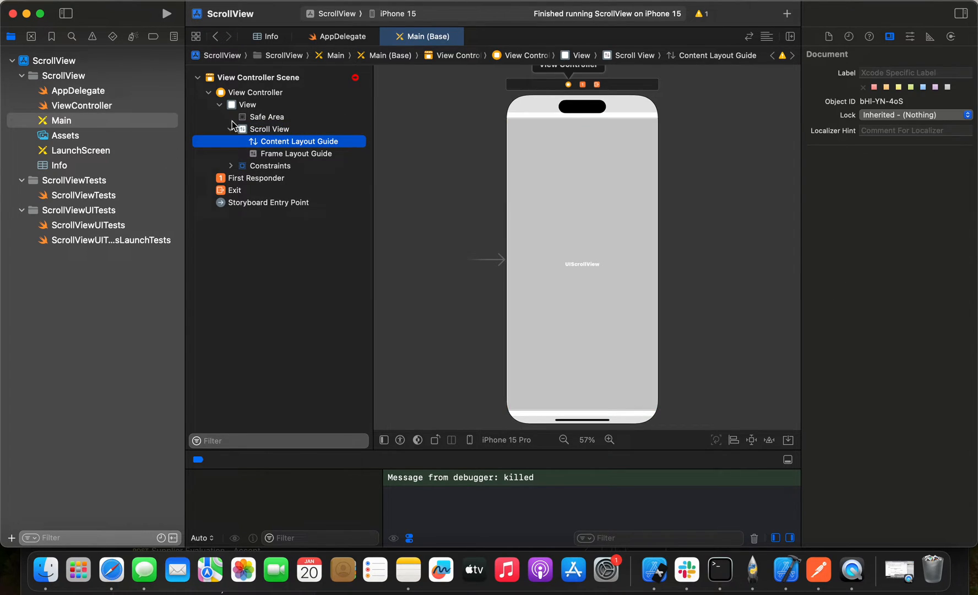
click(268, 129)
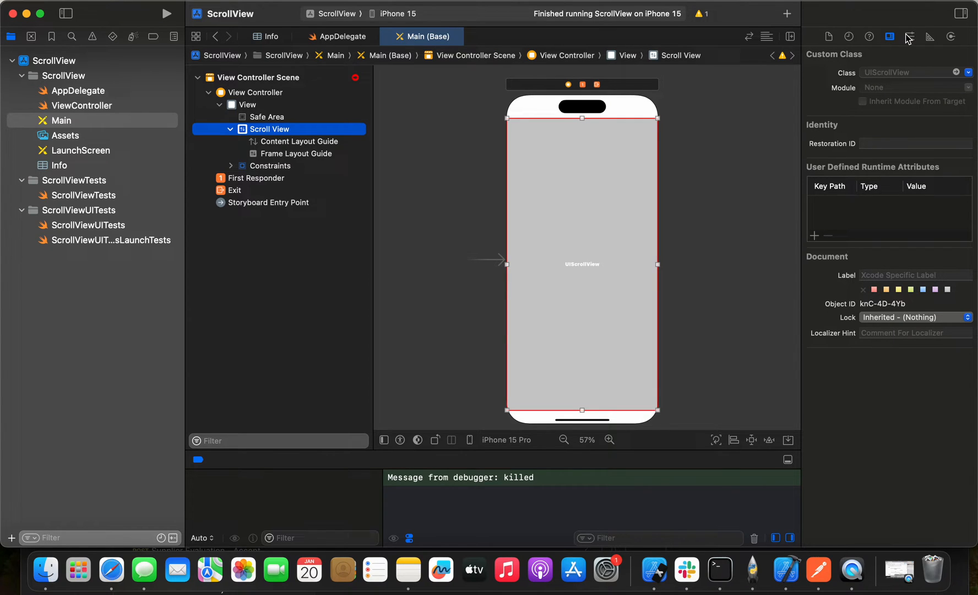
click(890, 36)
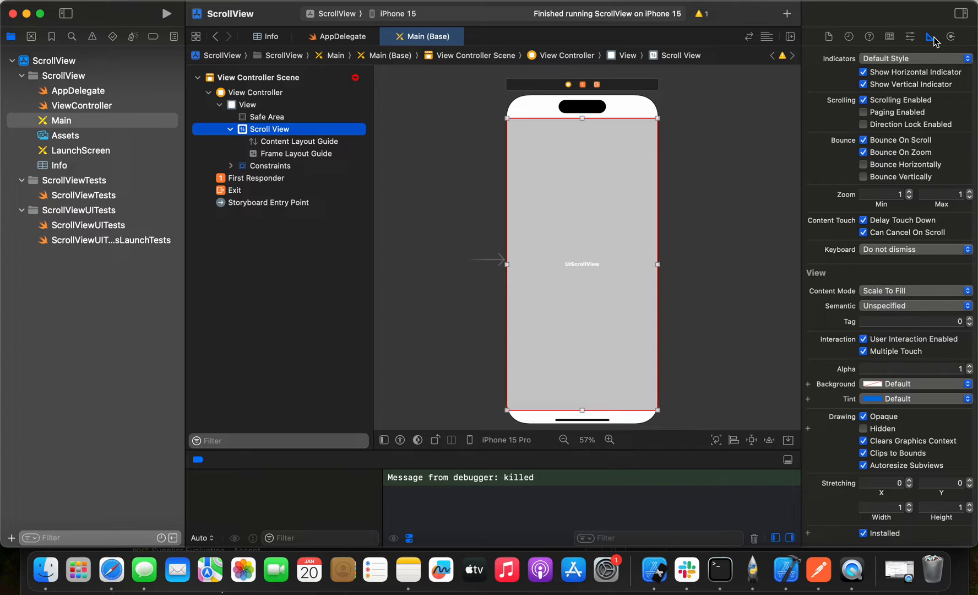
click(931, 36)
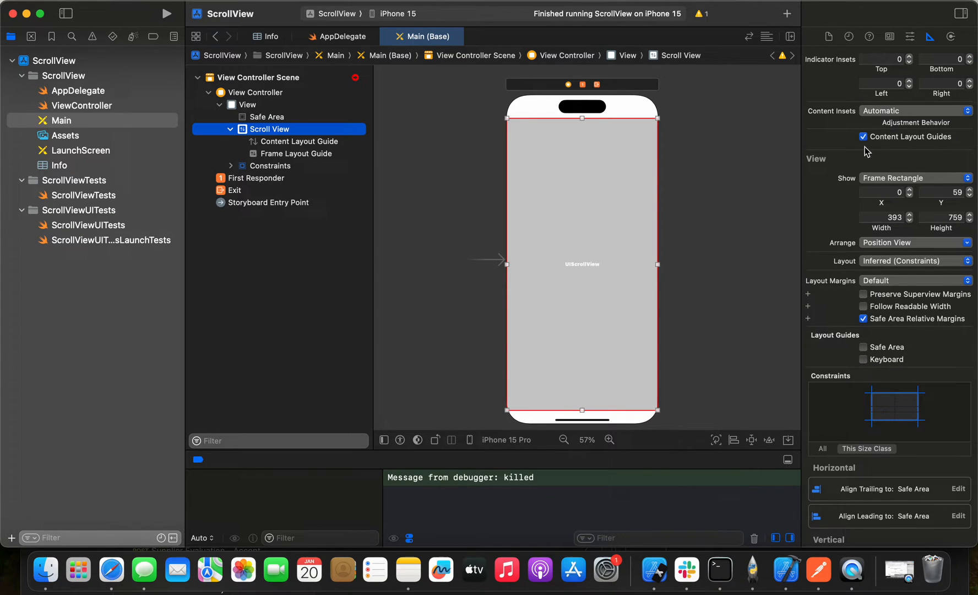
click(864, 137)
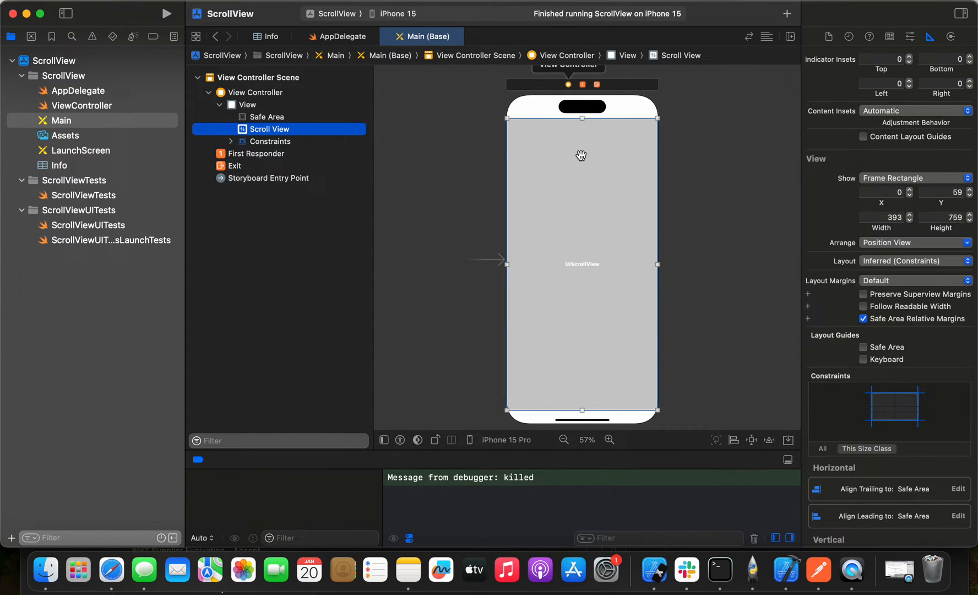
mouse_move(791, 14)
text(u)
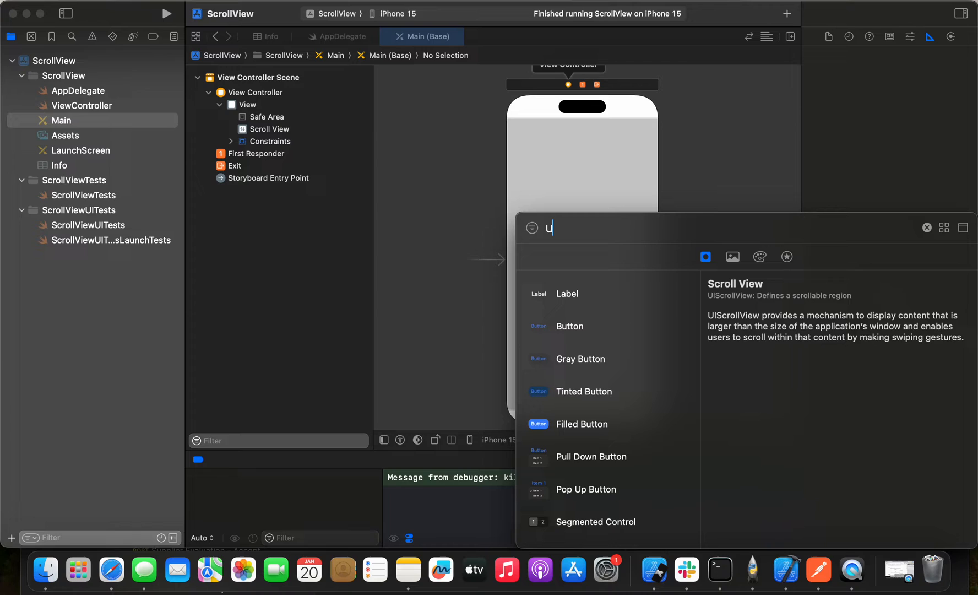
- Place a plain UIView inside the scroll view and stretch it to fill the scene
text(iview)
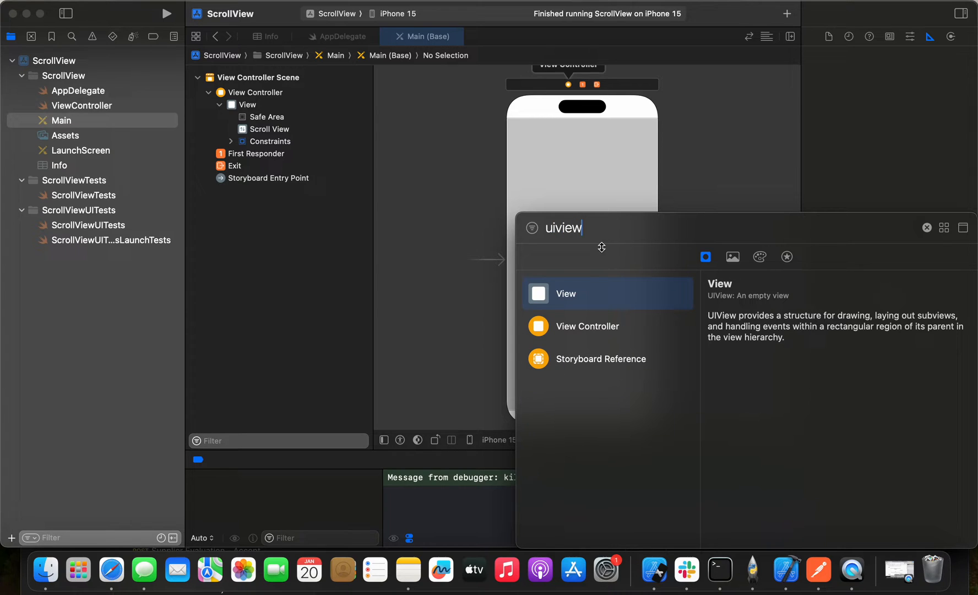
drag(565, 293, 559, 143)
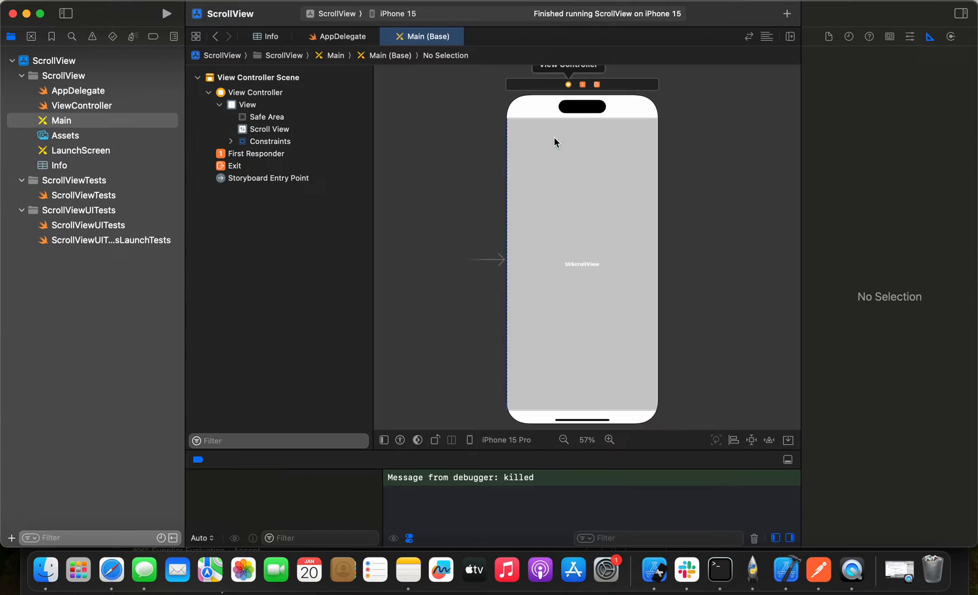
click(268, 141)
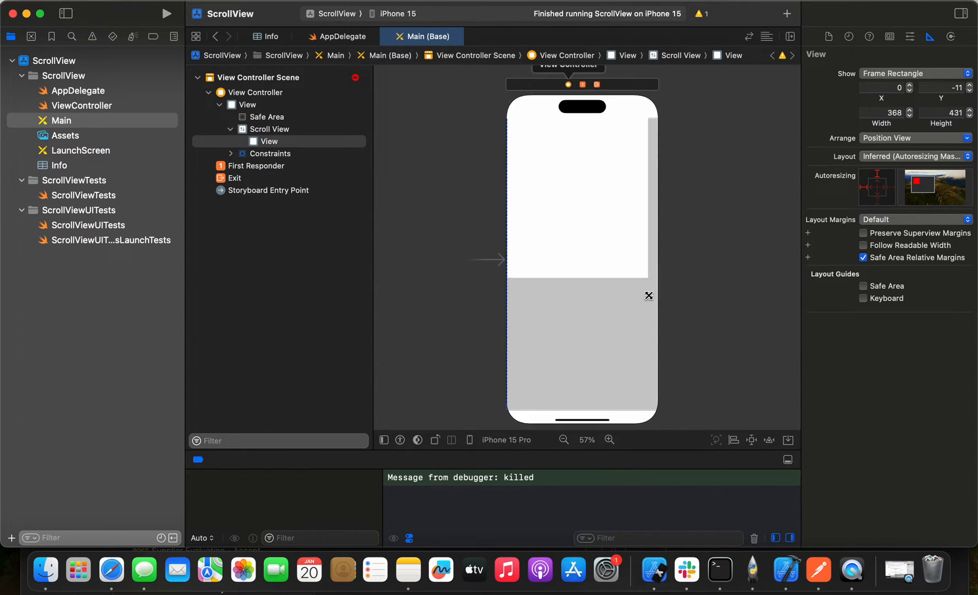
drag(649, 296, 660, 410)
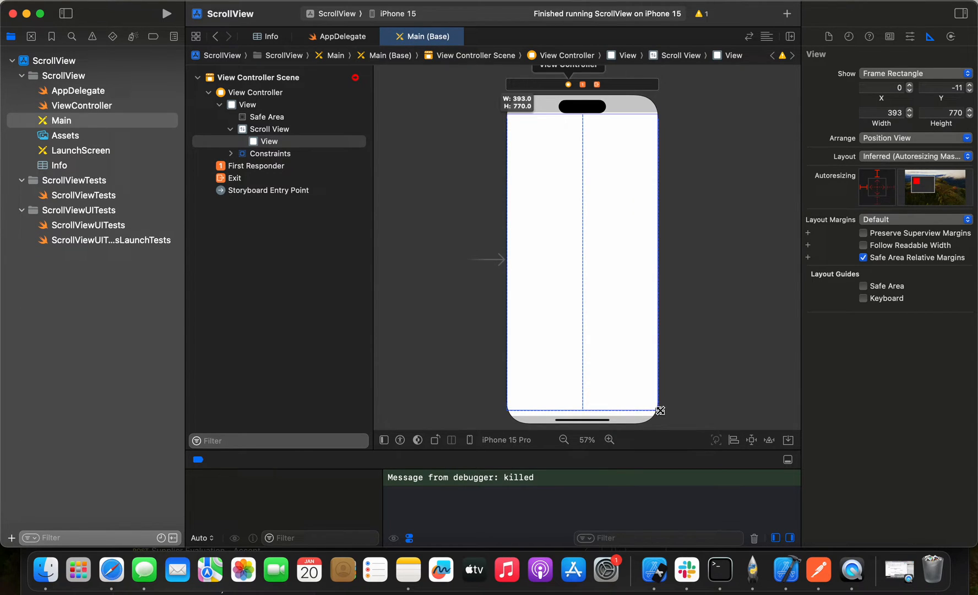
drag(660, 410, 660, 406)
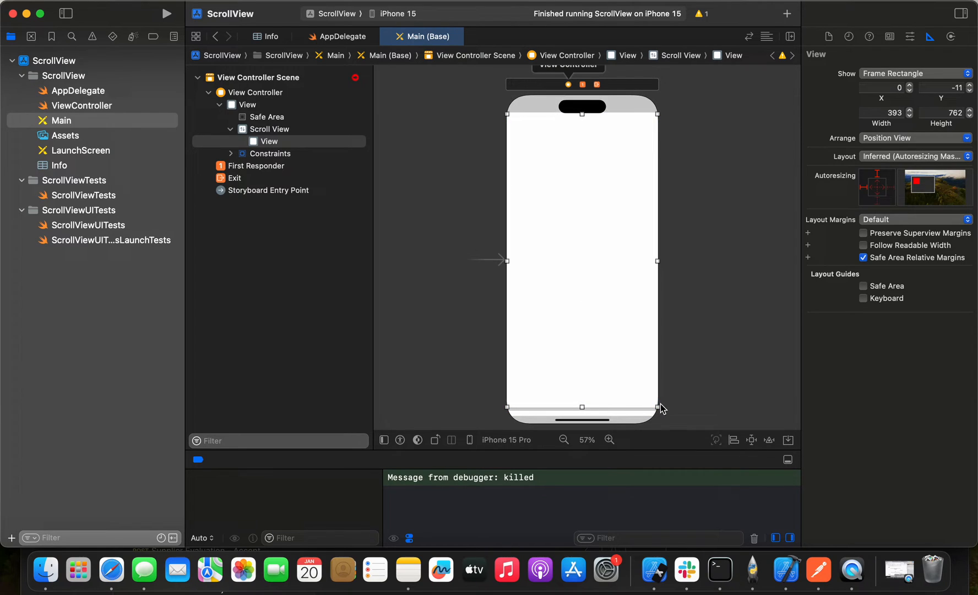
mouse_move(762, 421)
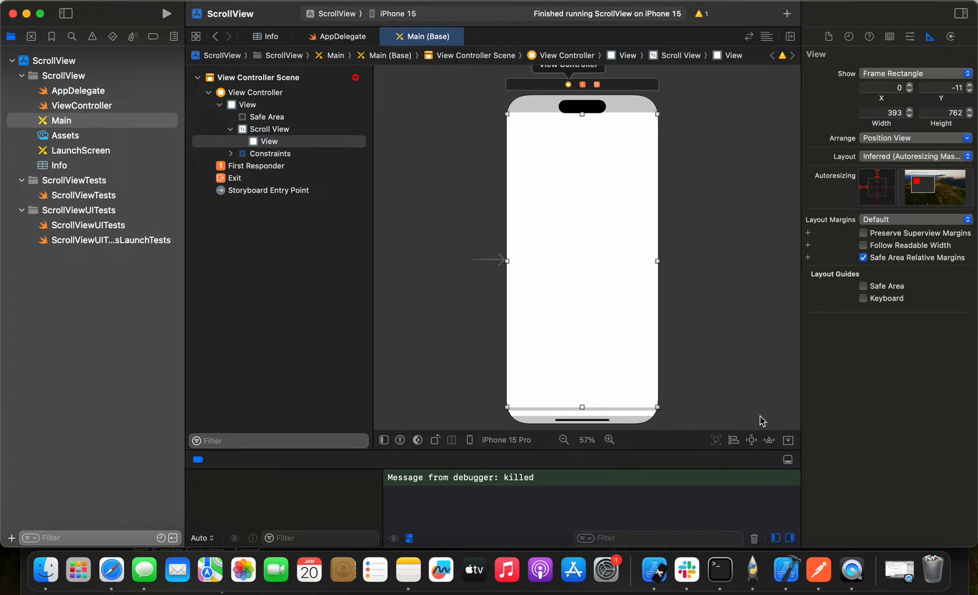
- Add five constraints: content view pinned at 0 on all edges of the scroll view plus height 1200
click(751, 439)
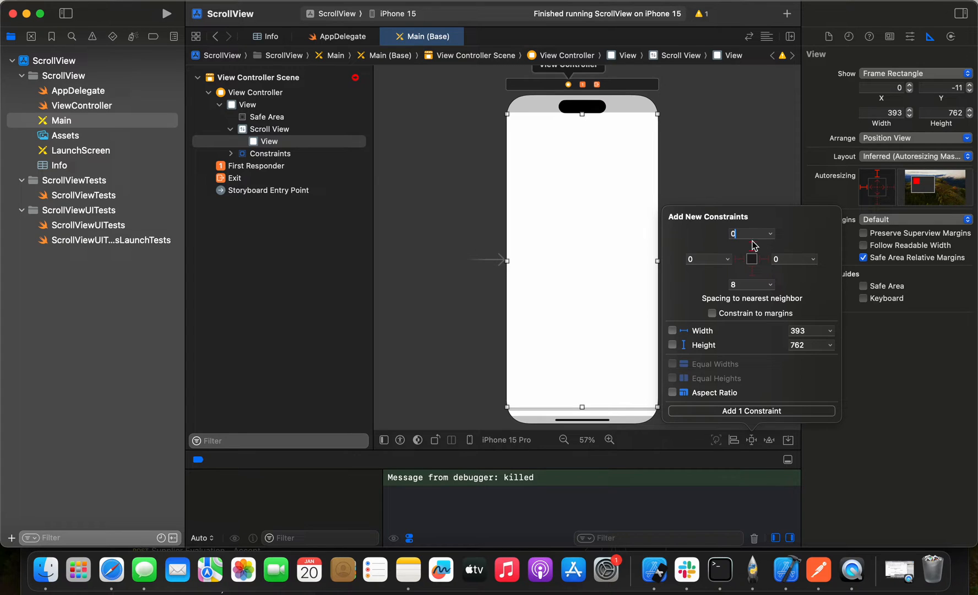
click(751, 259)
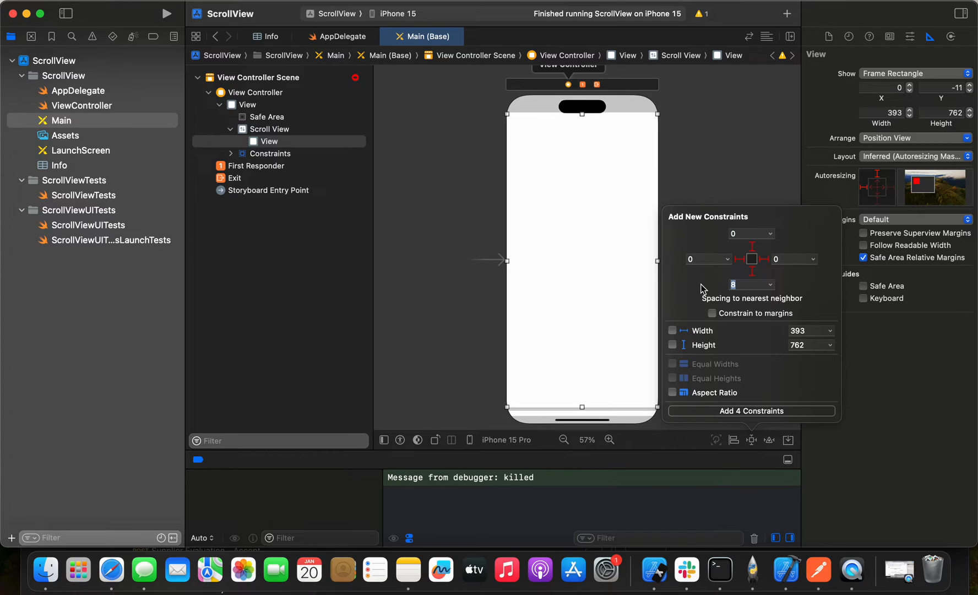
text(0)
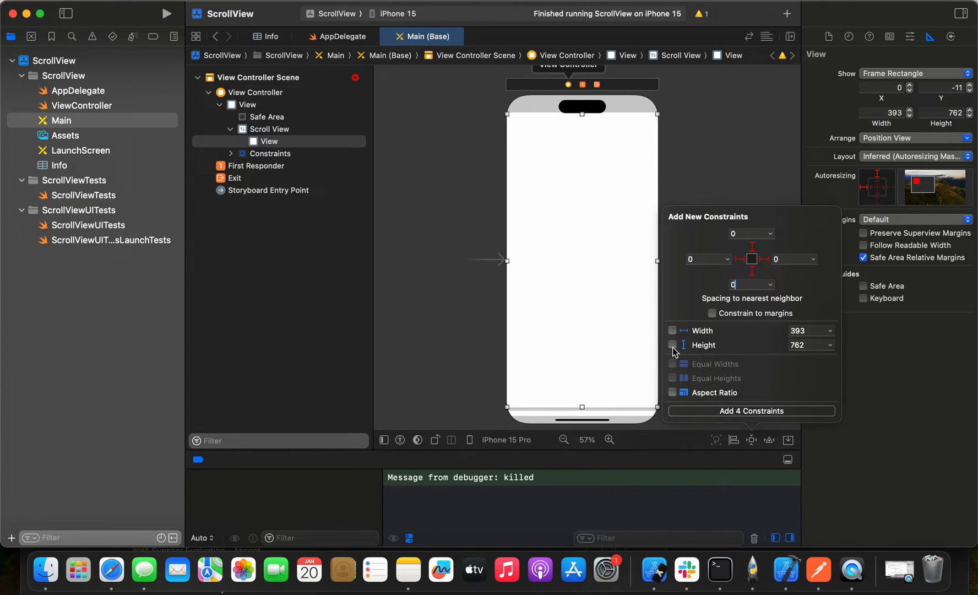
click(672, 345)
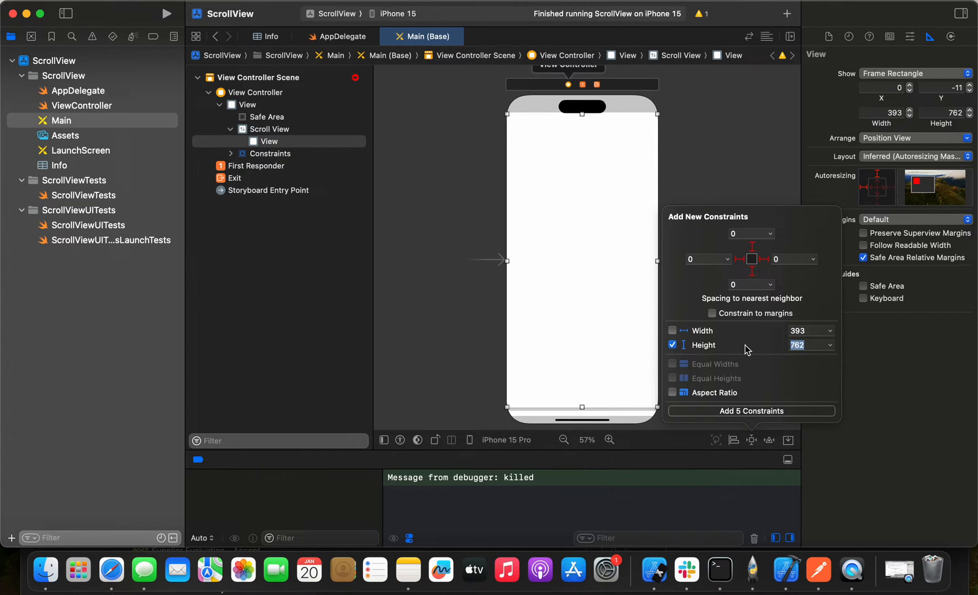
text(1200)
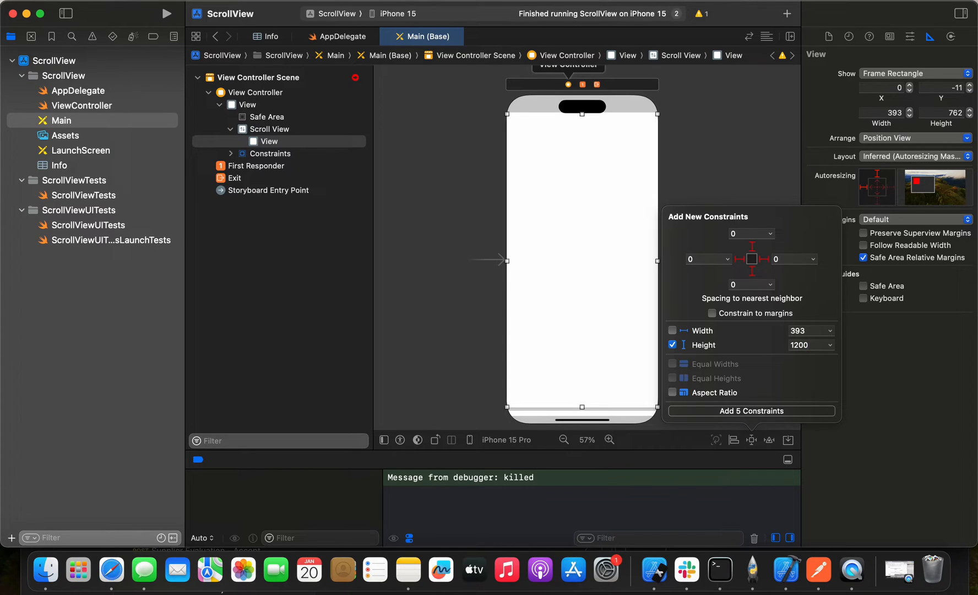
mouse_move(743, 423)
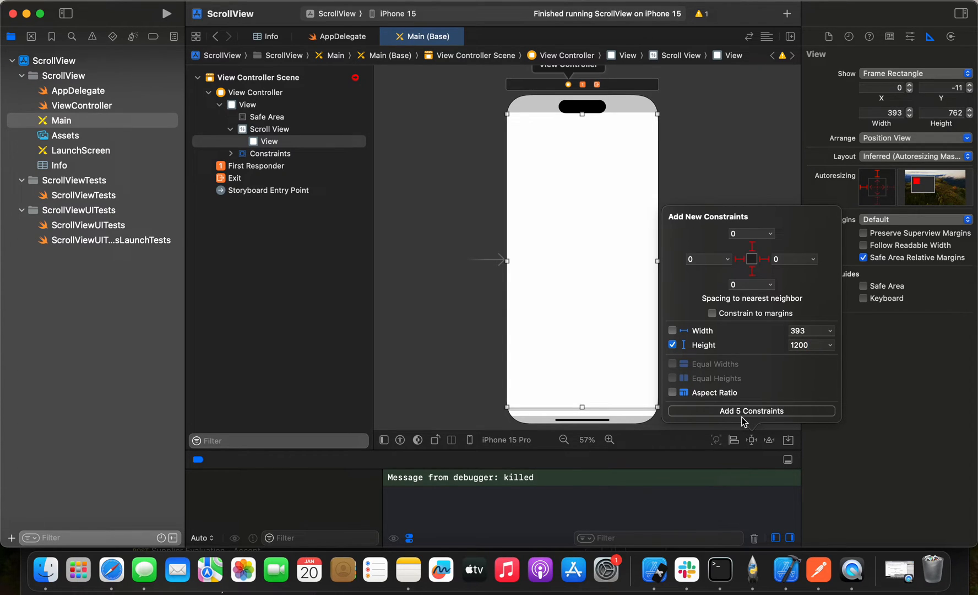
mouse_move(776, 413)
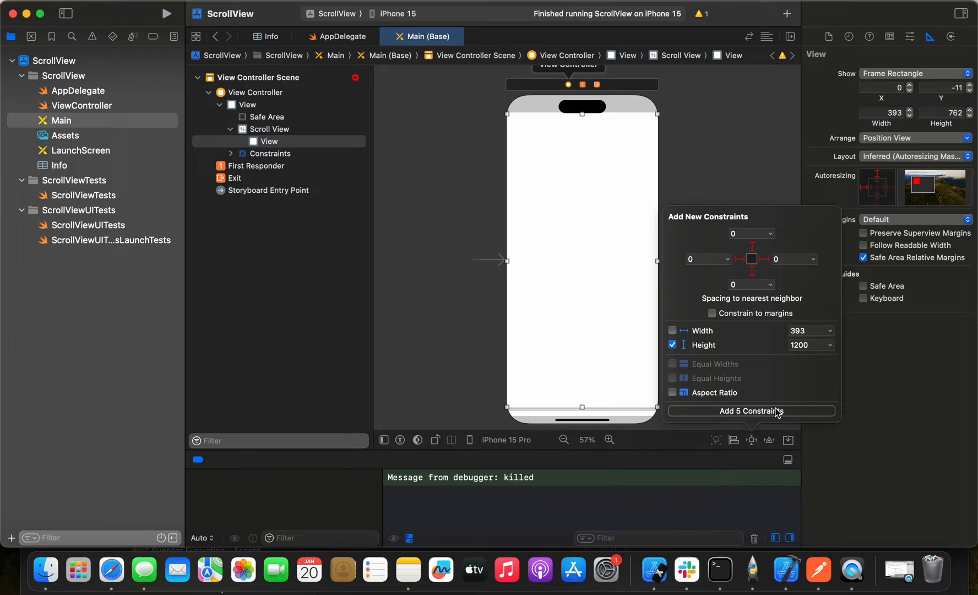
click(751, 410)
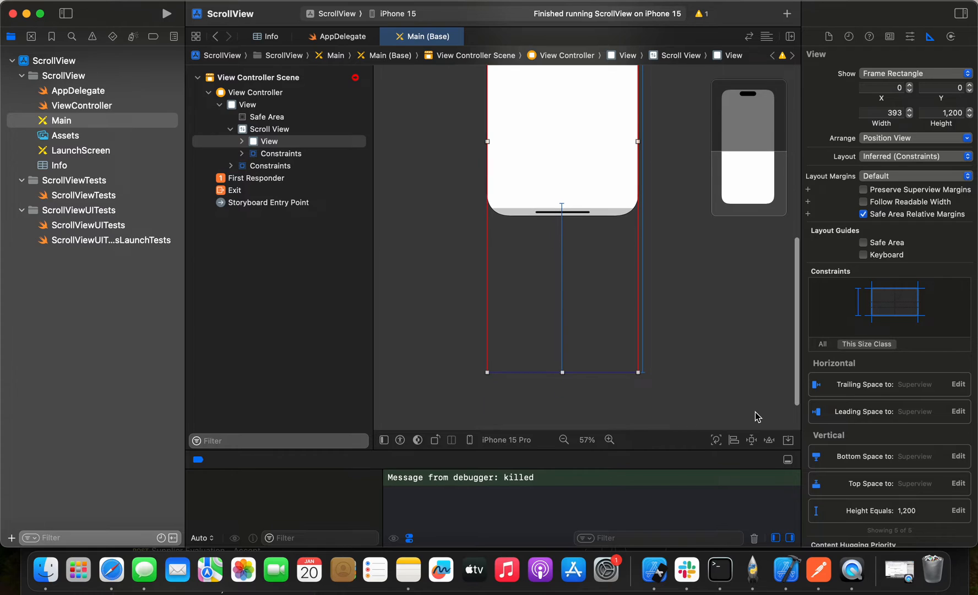
mouse_move(371, 206)
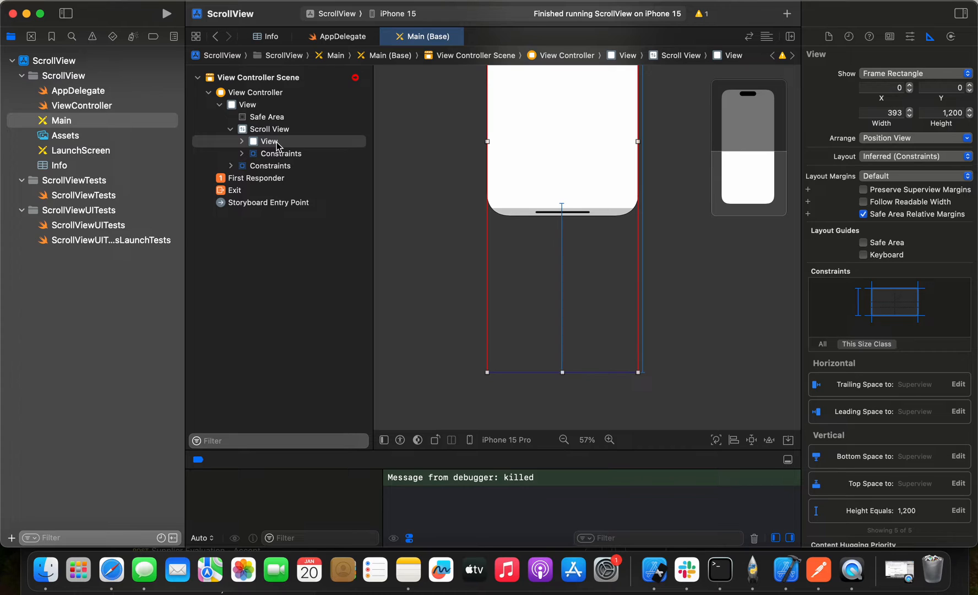
- Constrain the content View to Equal Widths with the main View via the document outline
click(270, 143)
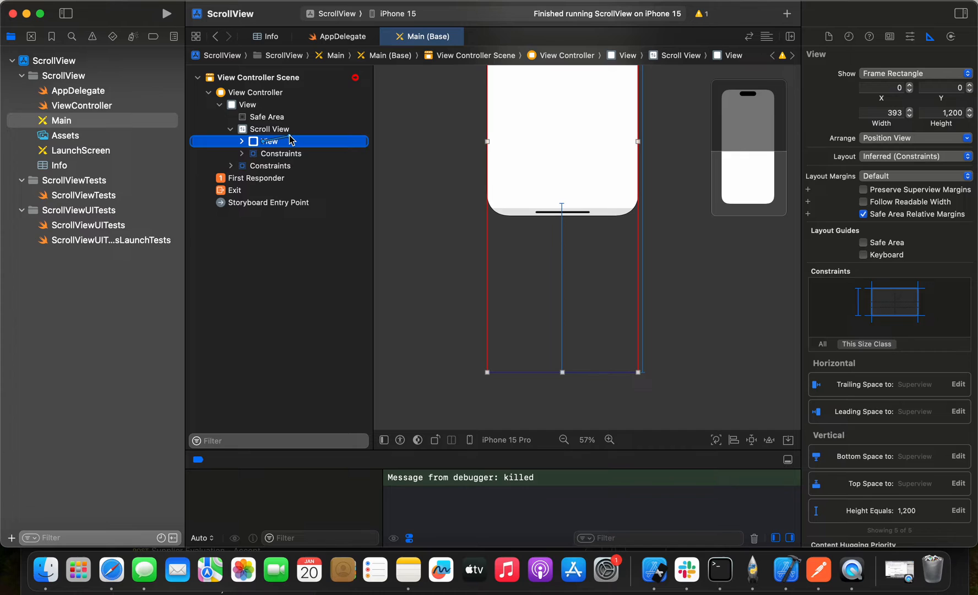
click(247, 104)
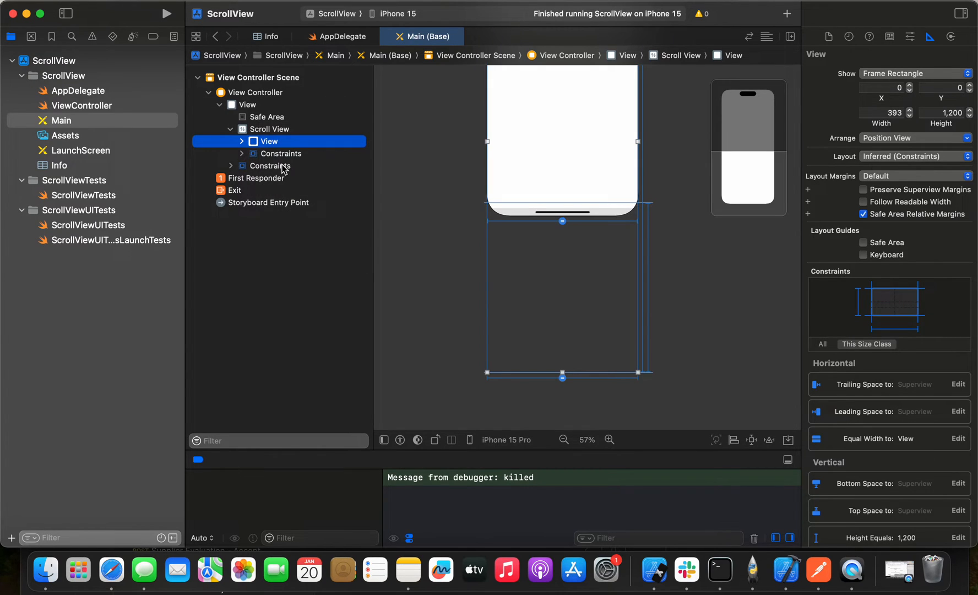
click(270, 129)
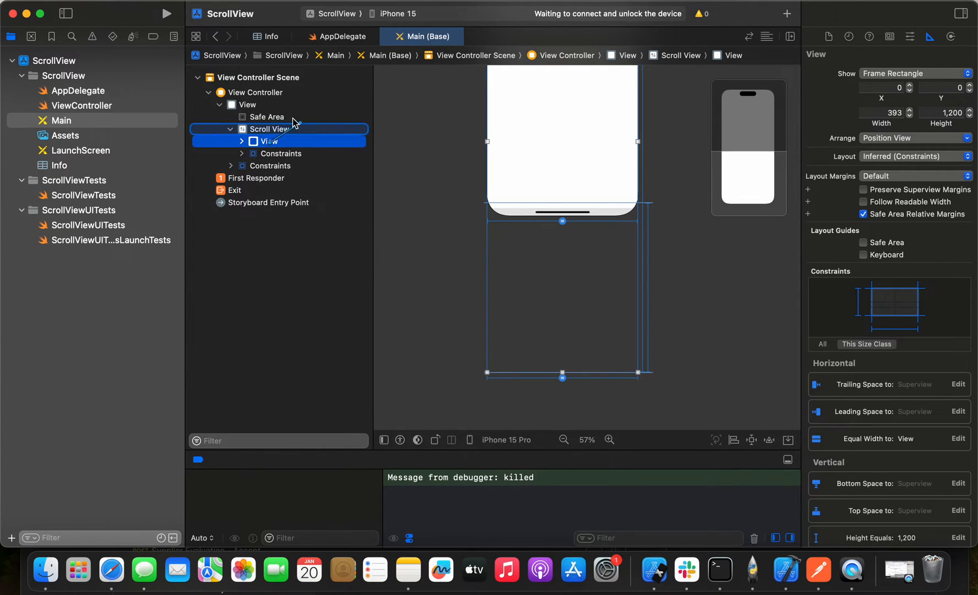
click(247, 105)
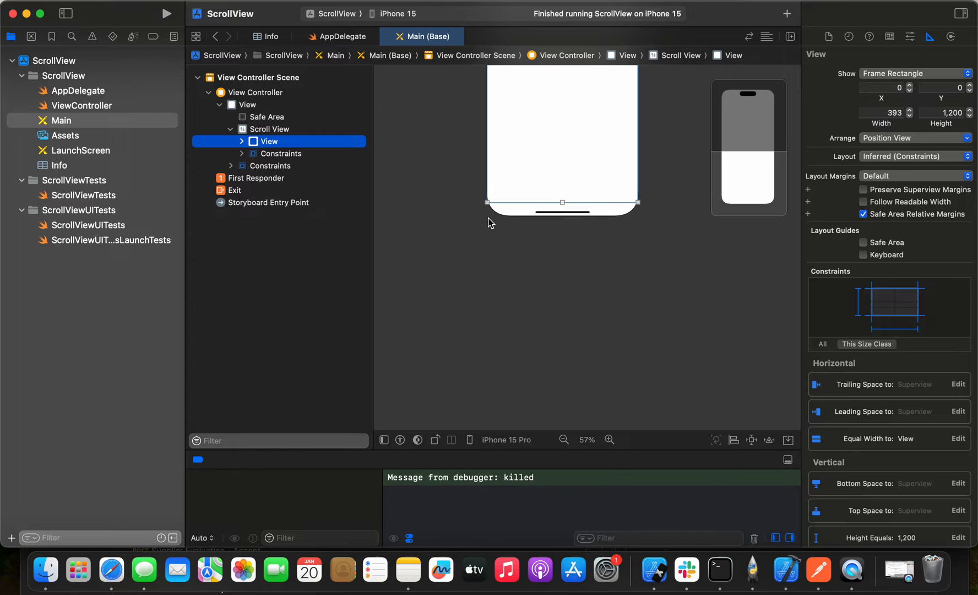
click(563, 446)
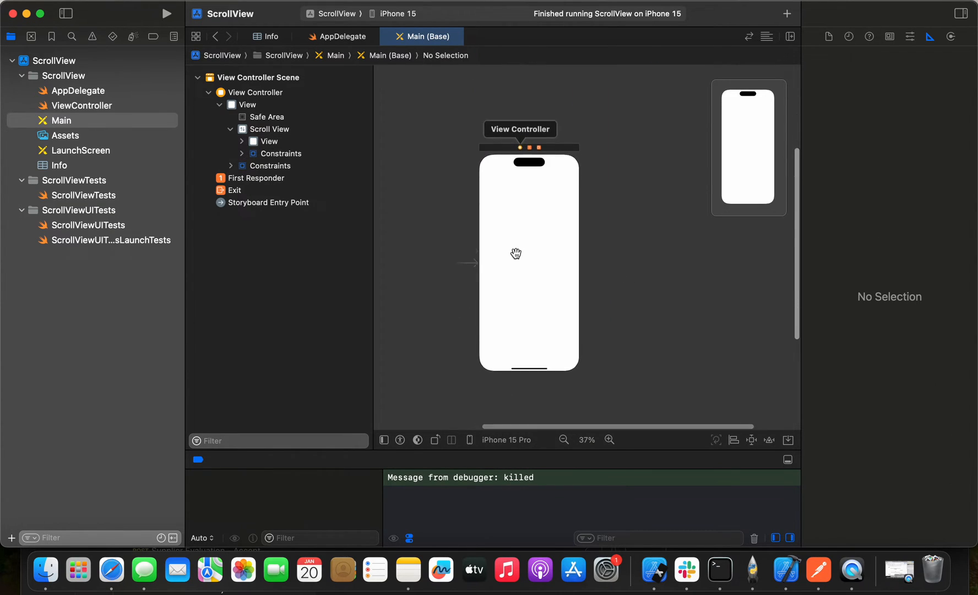
- Change the View Controller's Simulated Size from Fixed to Freeform for a tall canvas
click(270, 161)
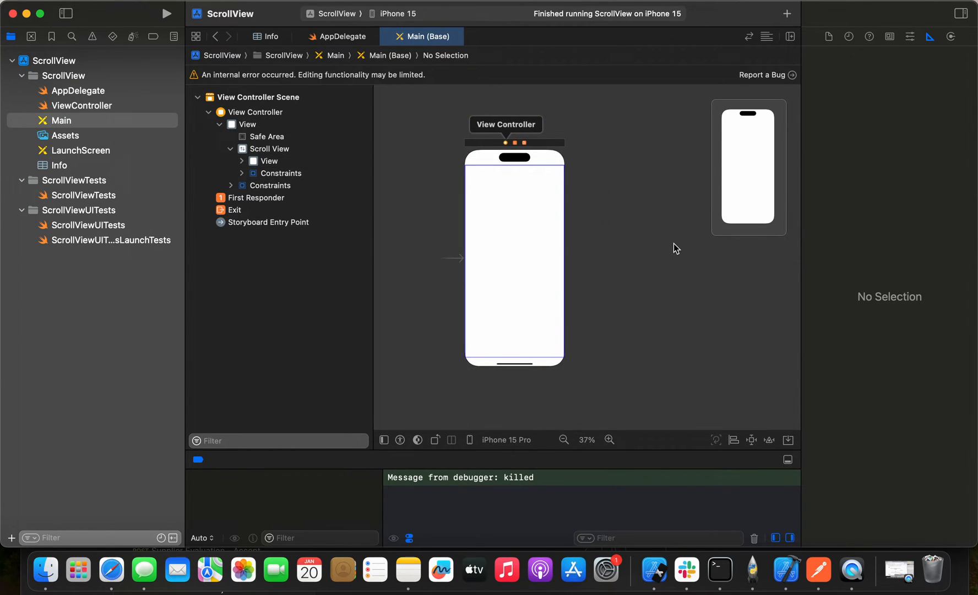
click(62, 120)
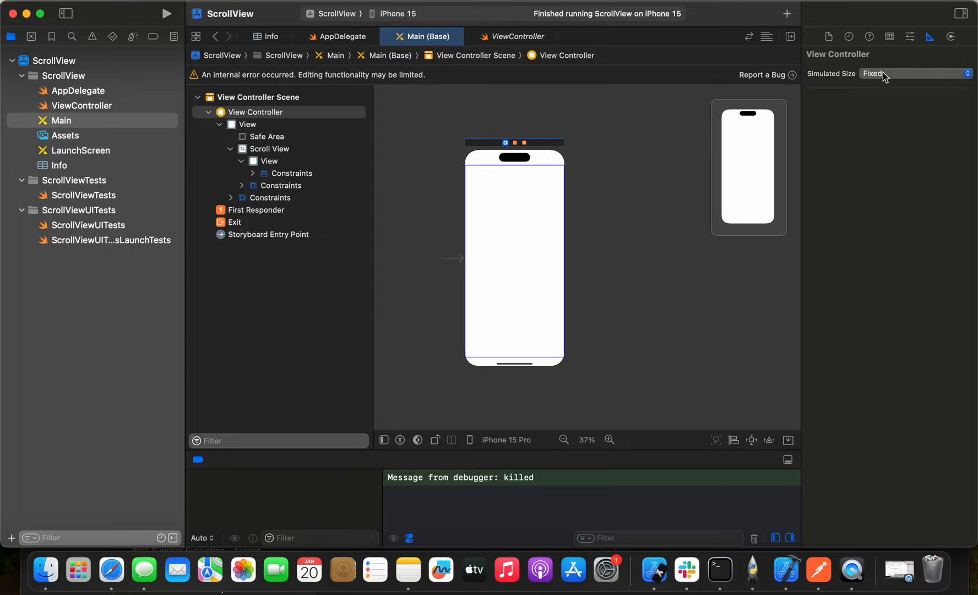
mouse_move(934, 73)
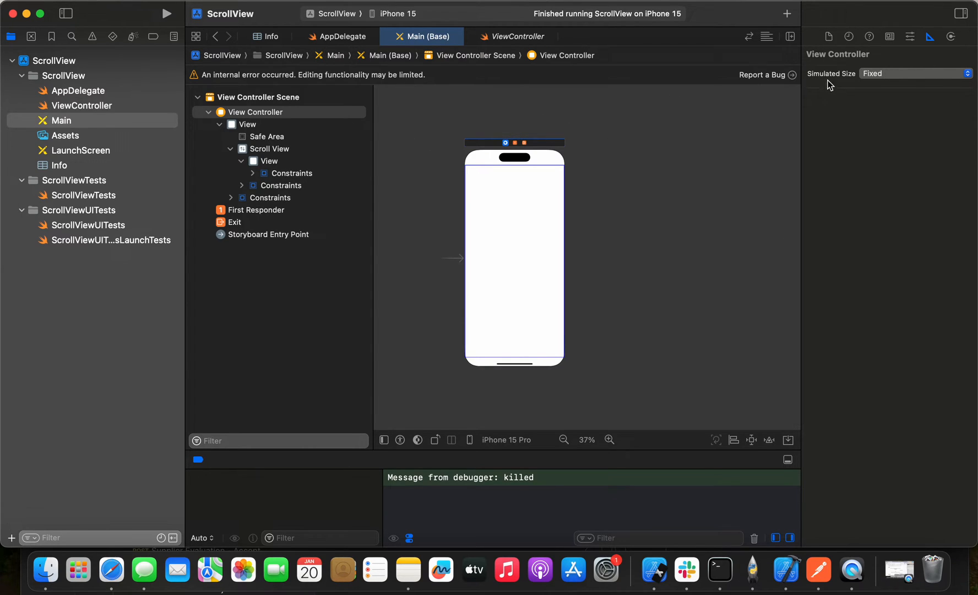
click(914, 73)
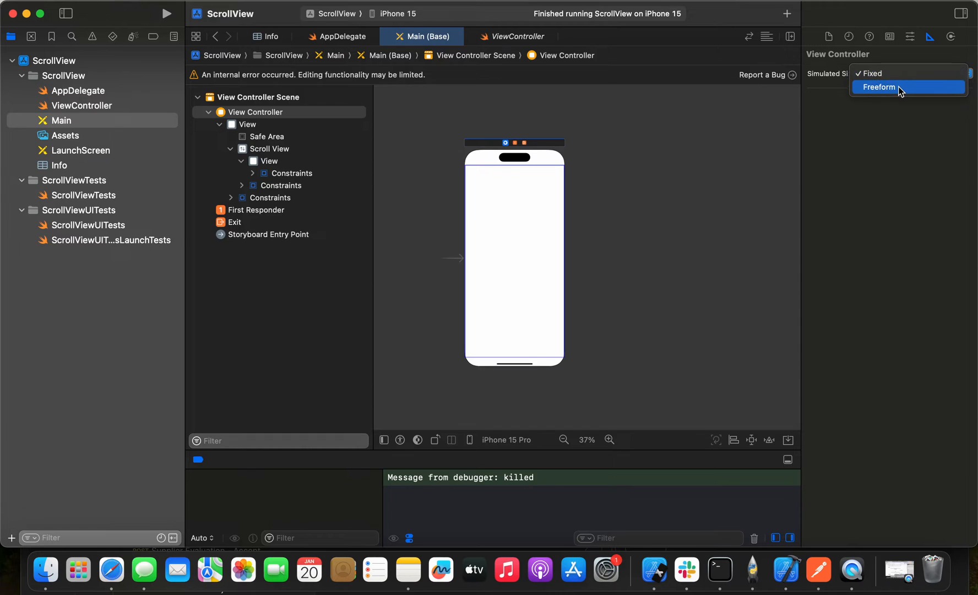
click(878, 87)
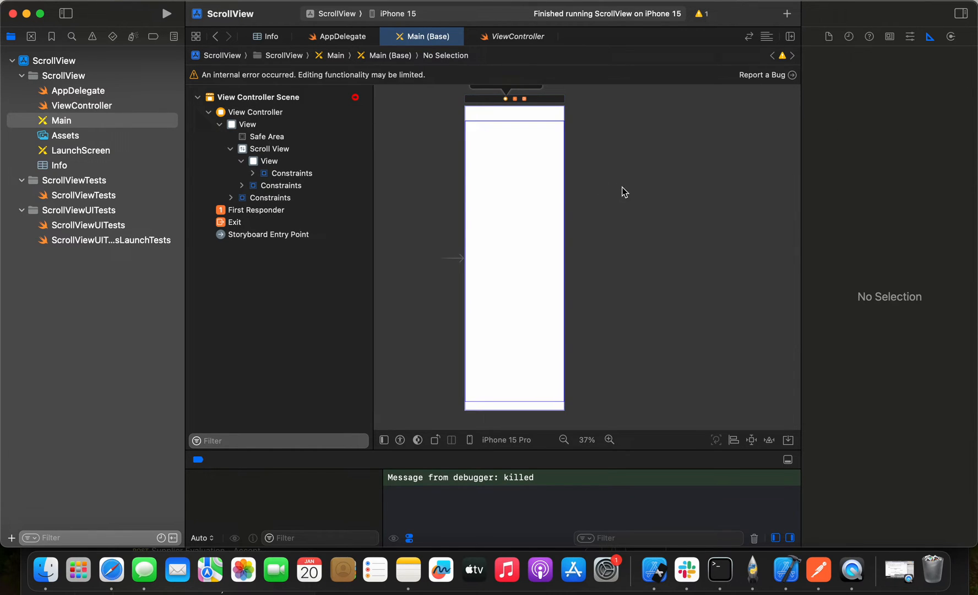
- Enter 1200 as the constant of the content view's proportional Equal Heights constraint
click(269, 161)
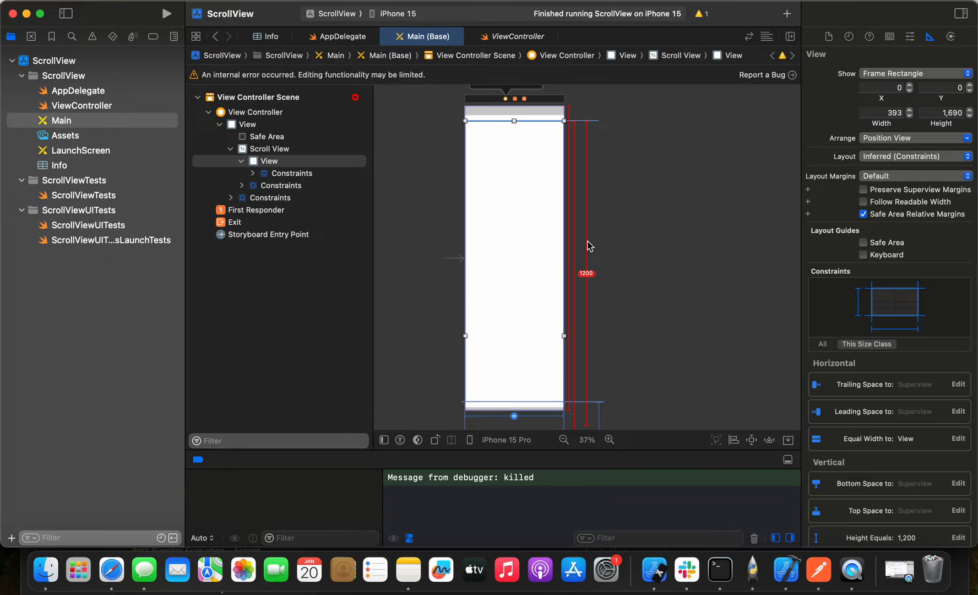
click(586, 273)
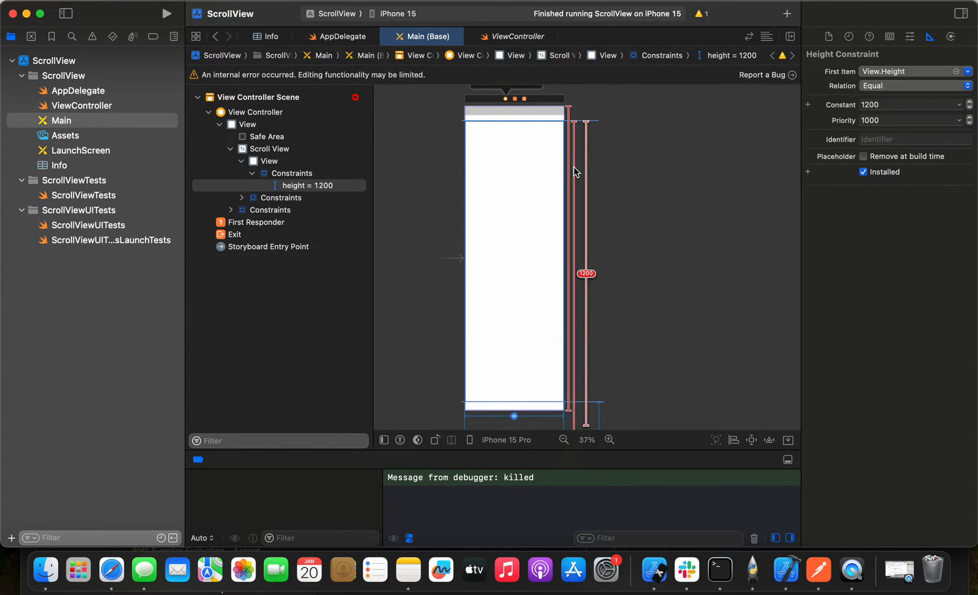
click(300, 234)
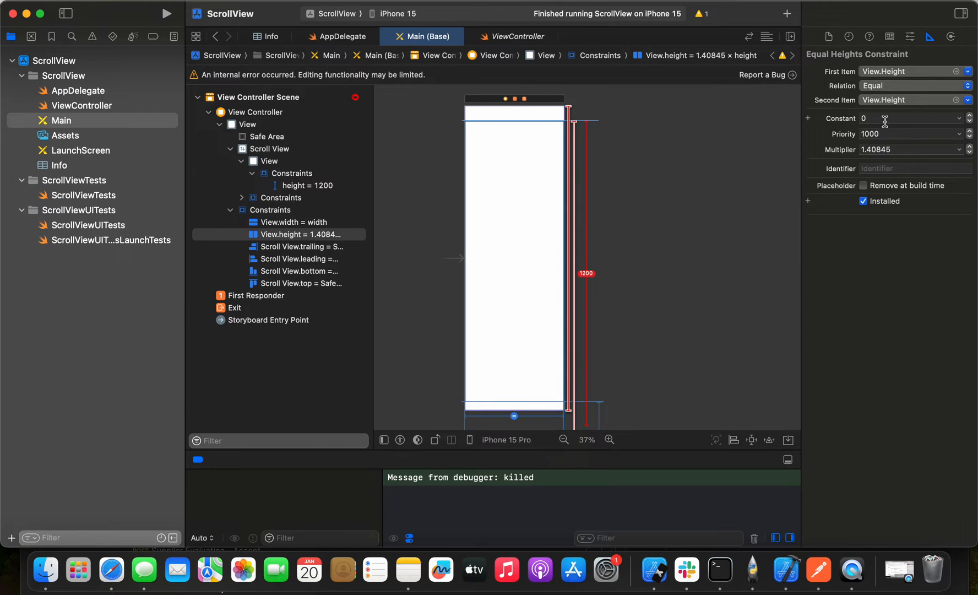
text(1200)
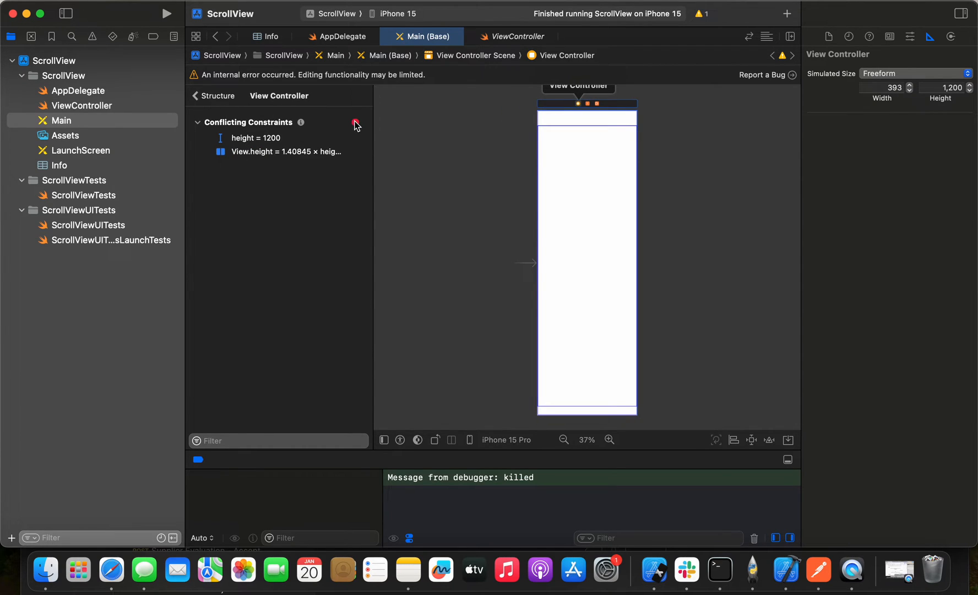
- Resolve the conflict by deleting View.height = 1.40845 × height + 1200, keeping height = 1200
click(354, 122)
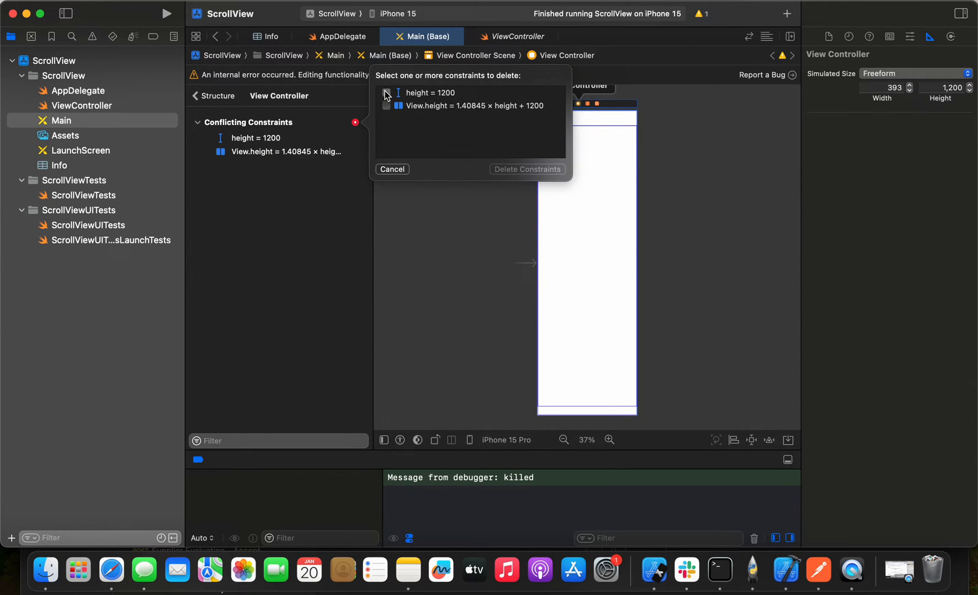
click(387, 92)
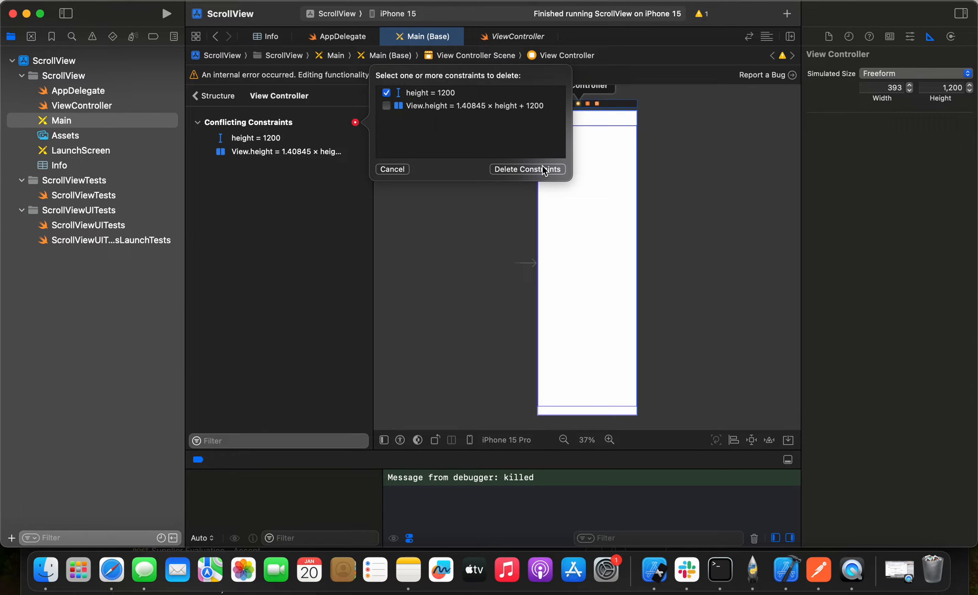
click(387, 106)
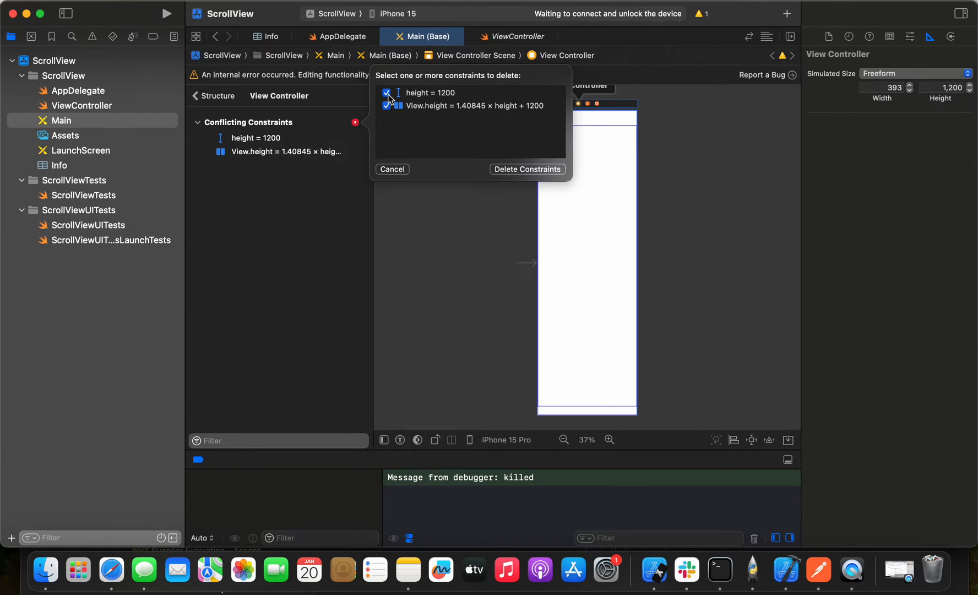
click(526, 169)
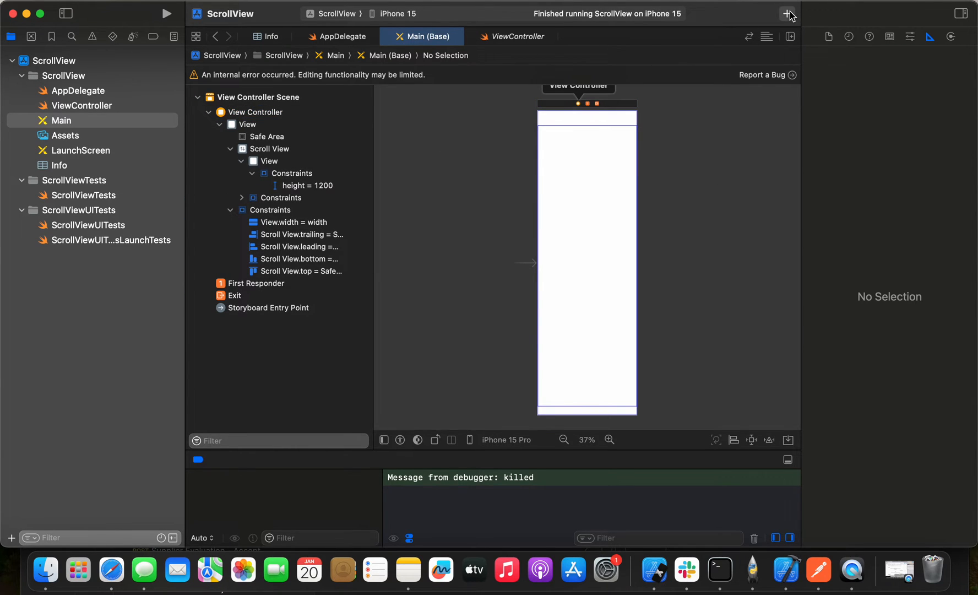
- Drag a UIView from the Library into the content view and stretch it across the top
click(787, 13)
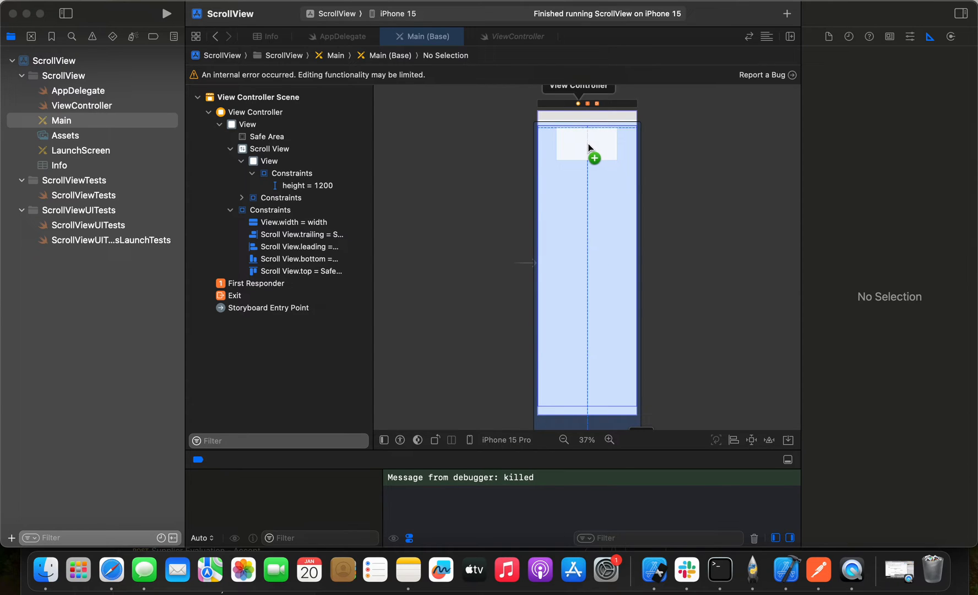
click(584, 143)
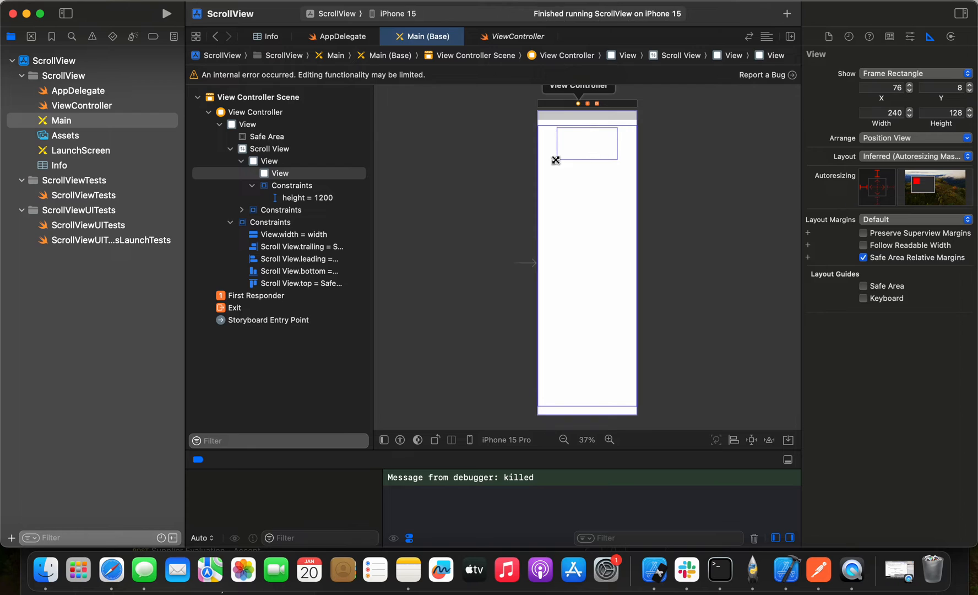
drag(555, 160, 618, 168)
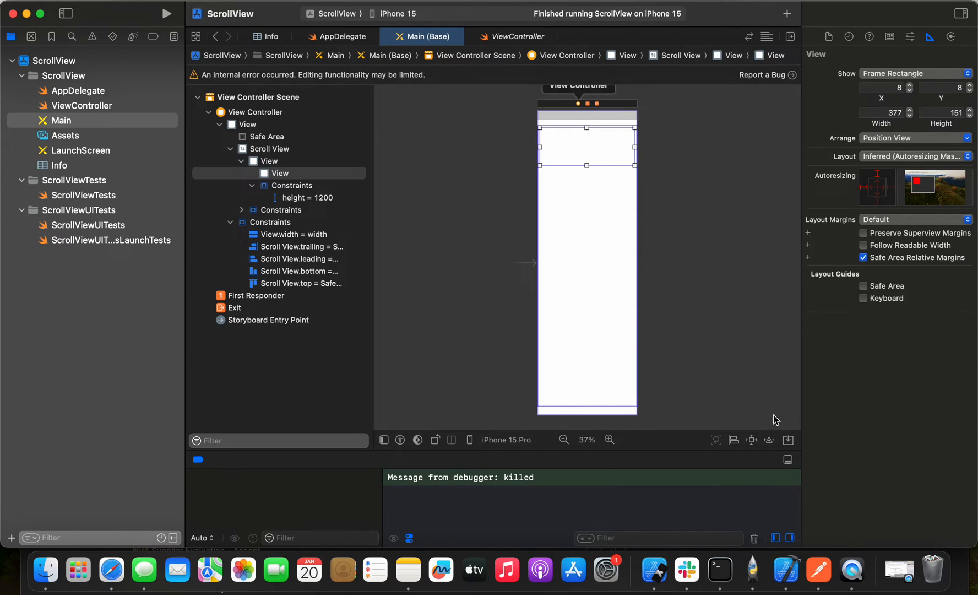
- Constrain the top view 8 pt from top, leading and trailing with height 151
click(750, 439)
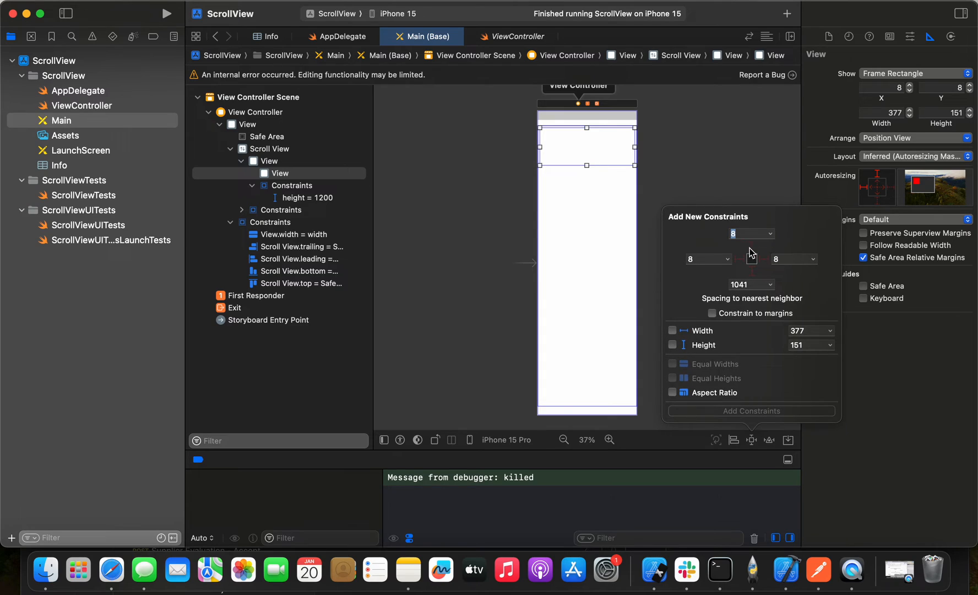
click(751, 259)
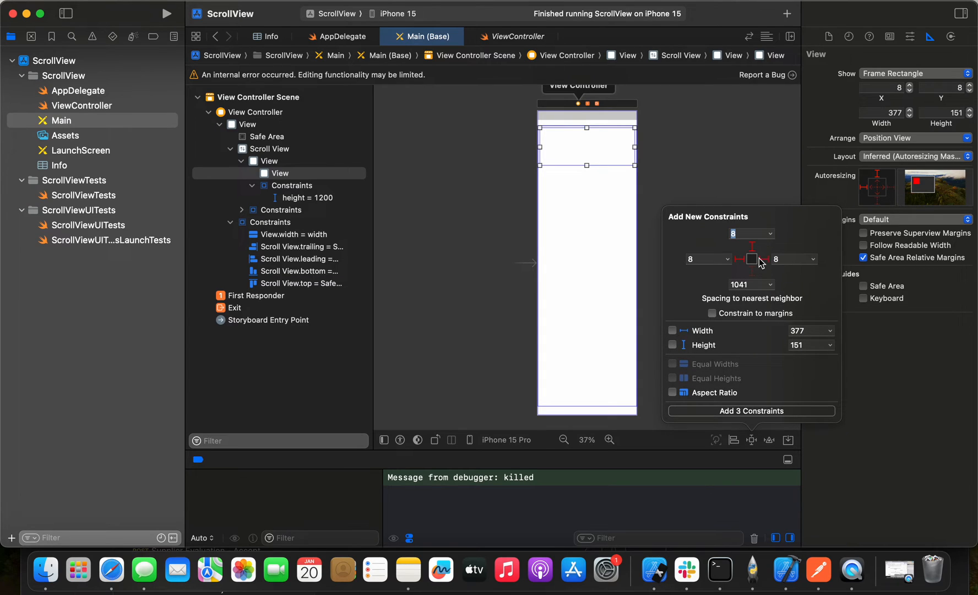
click(672, 345)
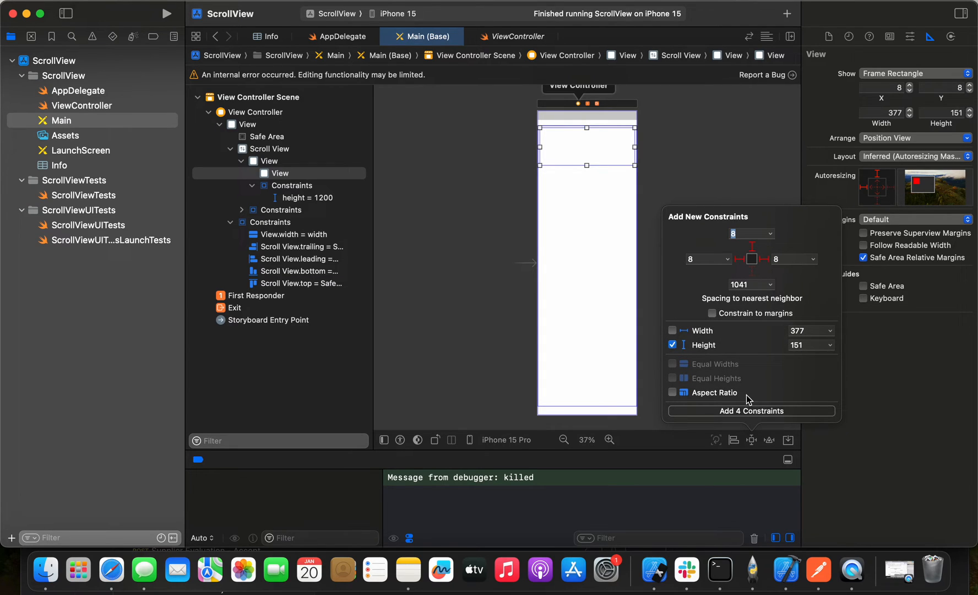
click(752, 411)
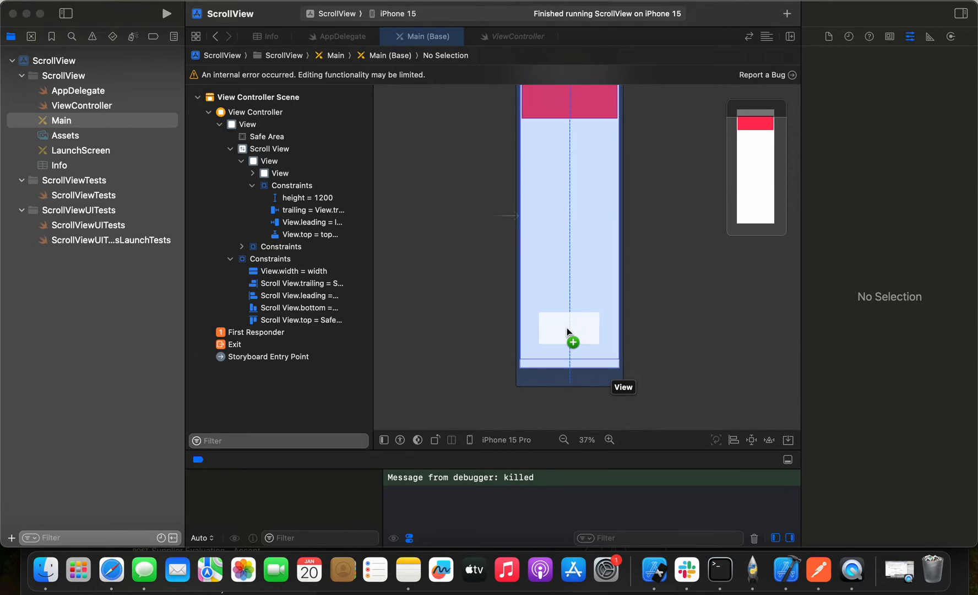
- Add a bottom UIView pinned leading/trailing 8, bottom 0, with height 150
click(567, 327)
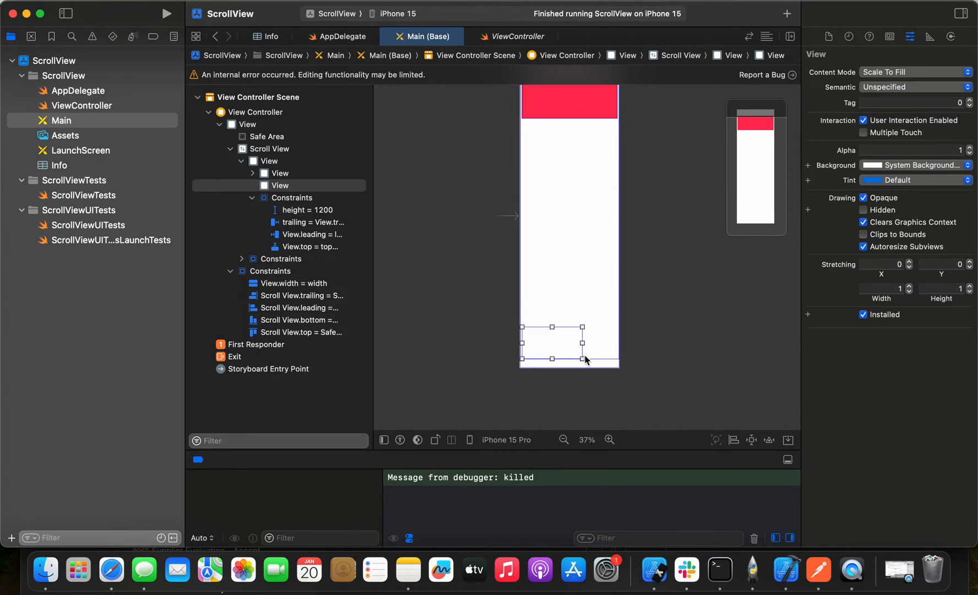
drag(584, 343, 615, 344)
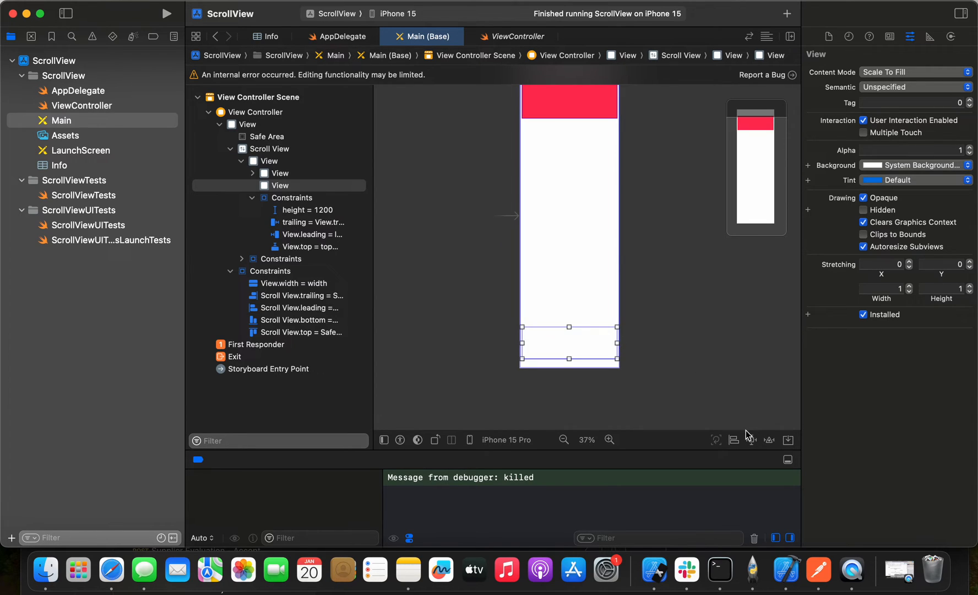
click(751, 440)
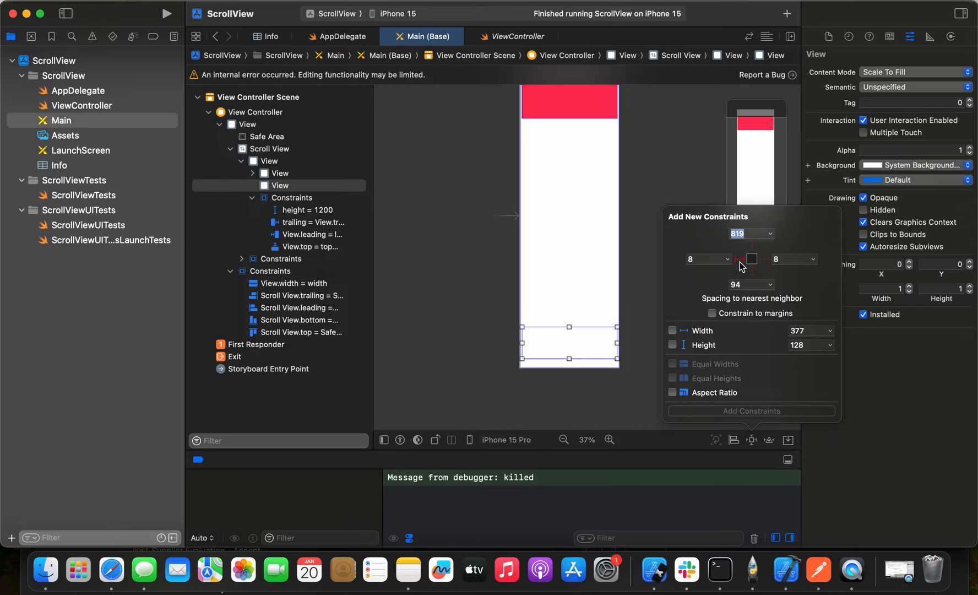
click(739, 259)
text(150)
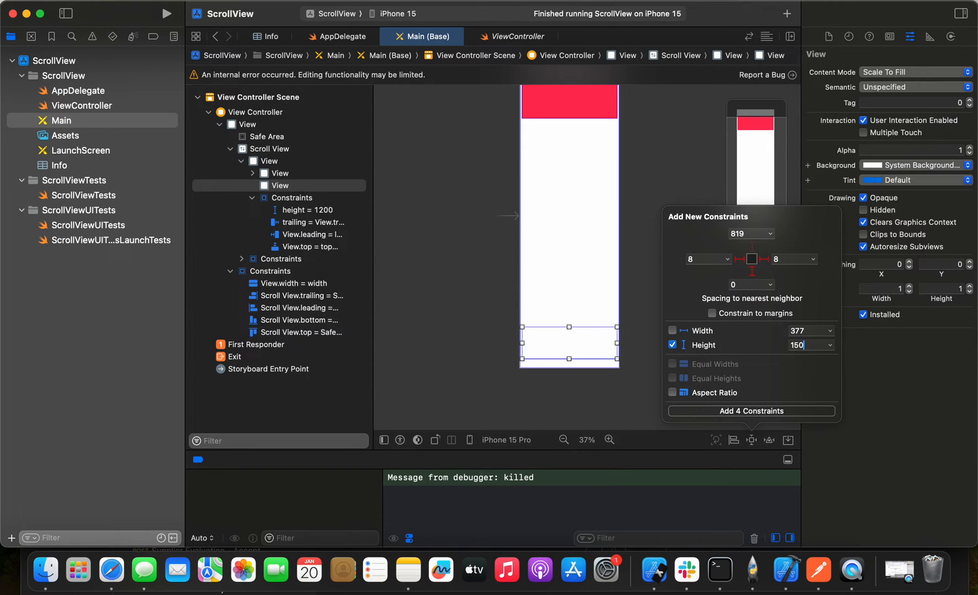
click(752, 409)
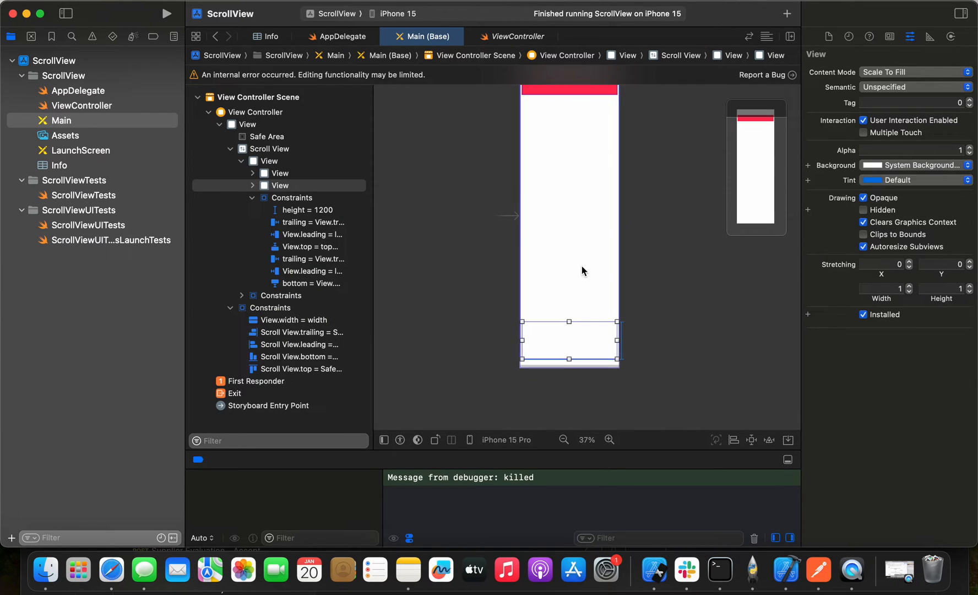
- Set the bottom view's background to System Green Color in the Attributes inspector
click(911, 166)
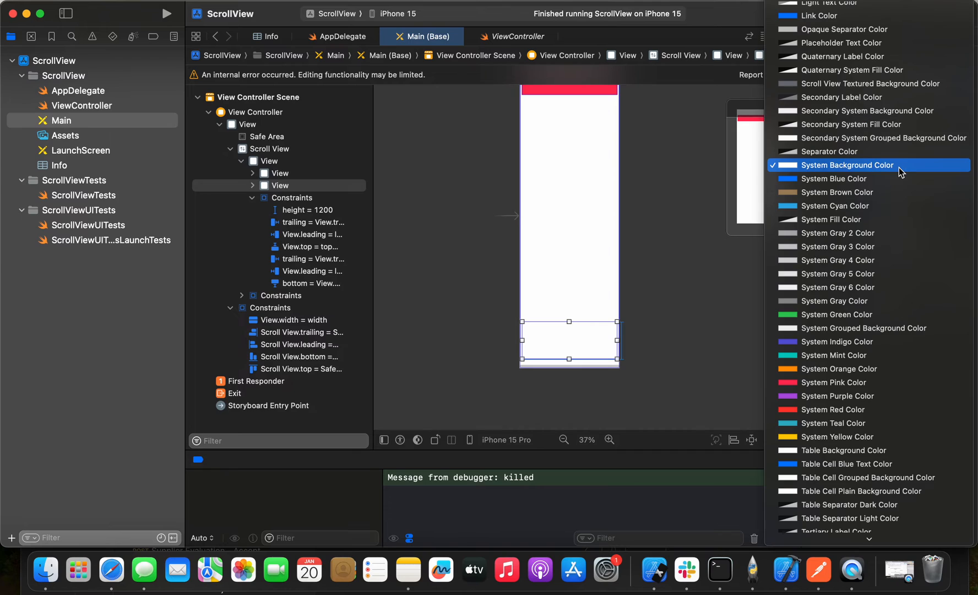
scroll(down, 3)
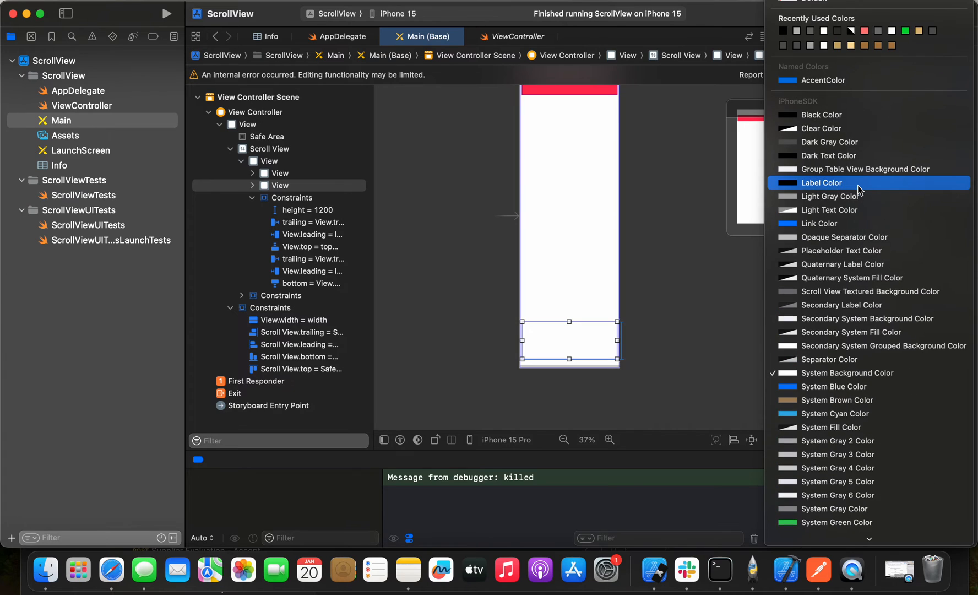
scroll(down, 3)
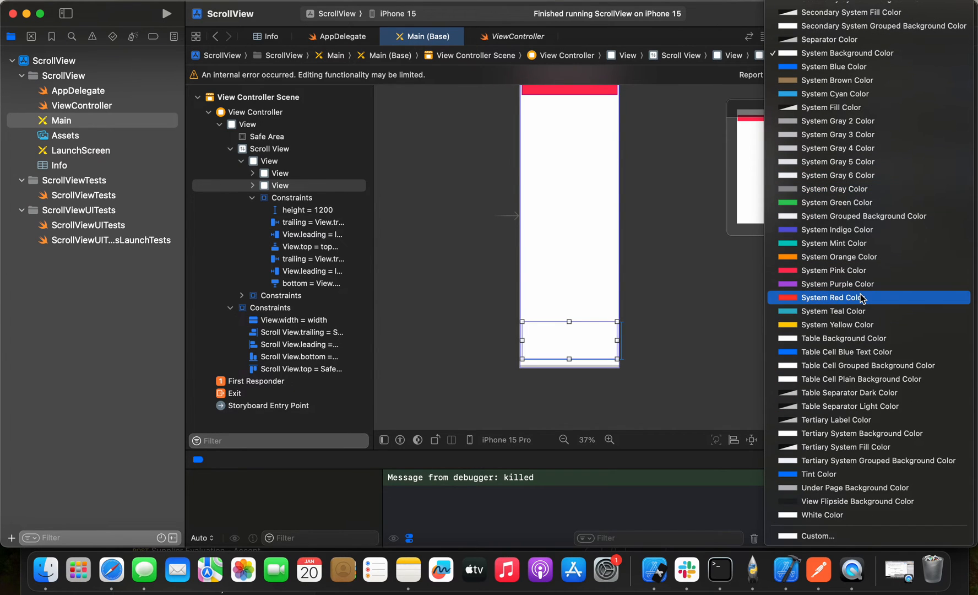
mouse_move(853, 257)
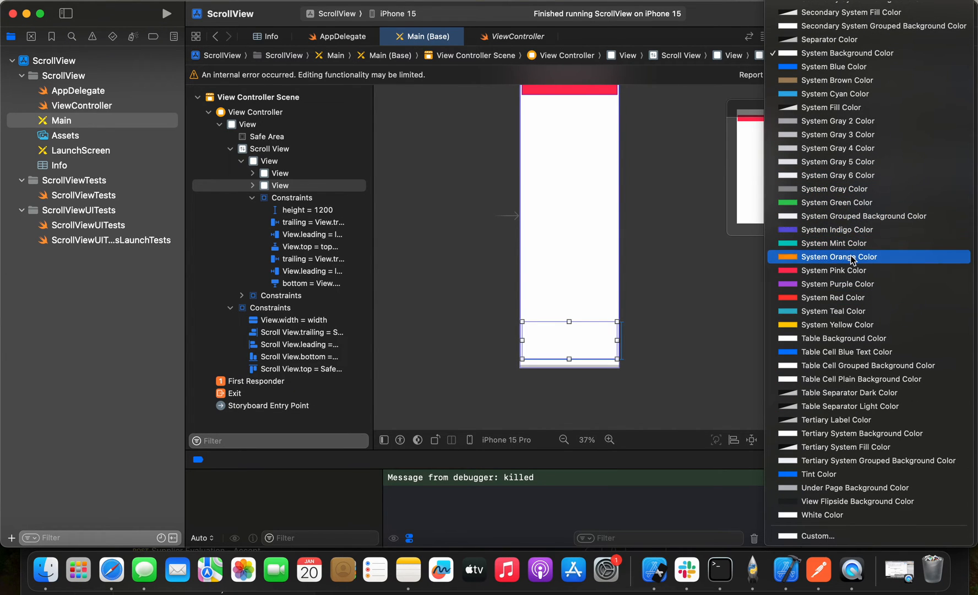
click(834, 202)
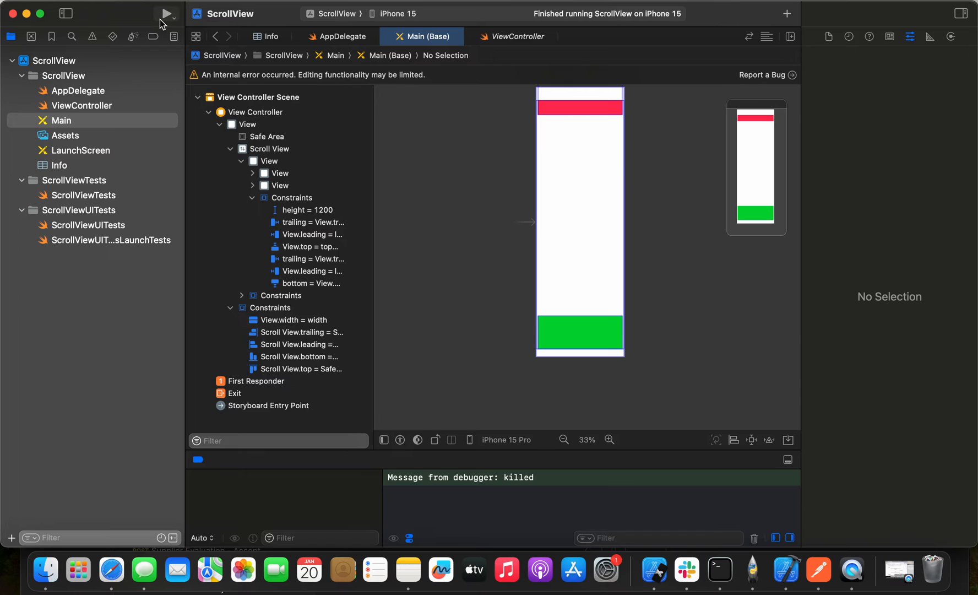
- Run the app on the iPhone 15 simulator and scroll down past the red top view
click(166, 13)
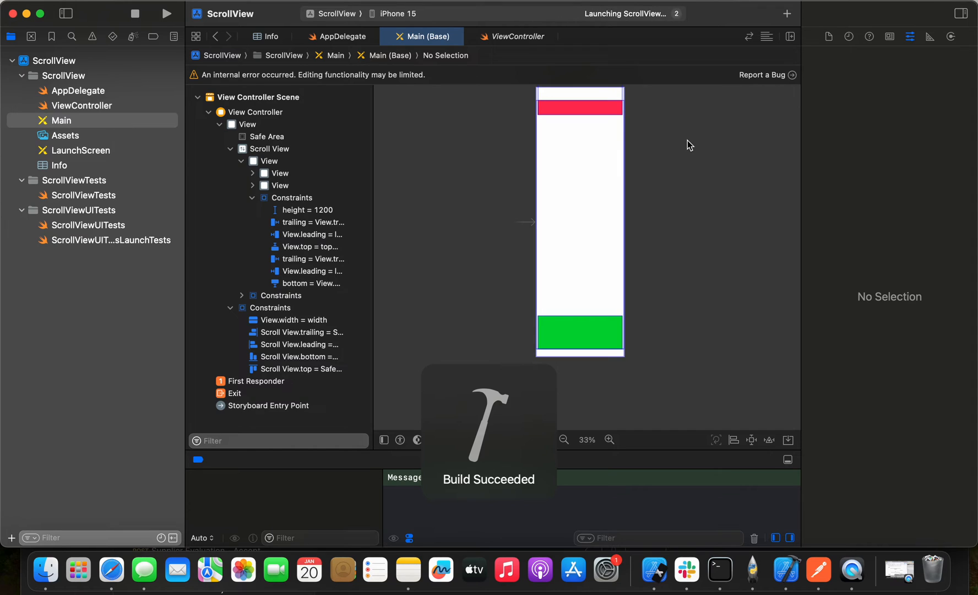
mouse_move(654, 569)
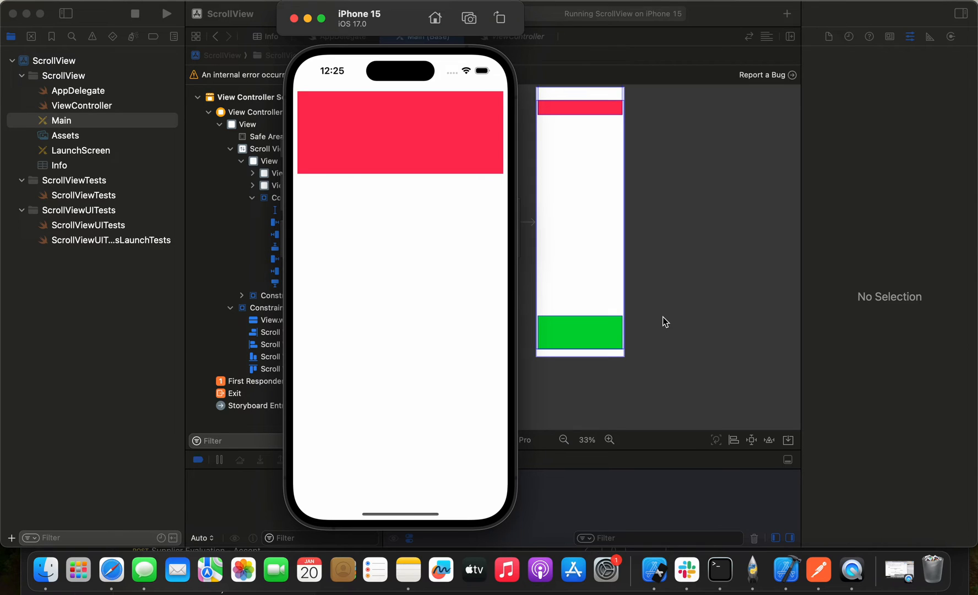
mouse_move(419, 278)
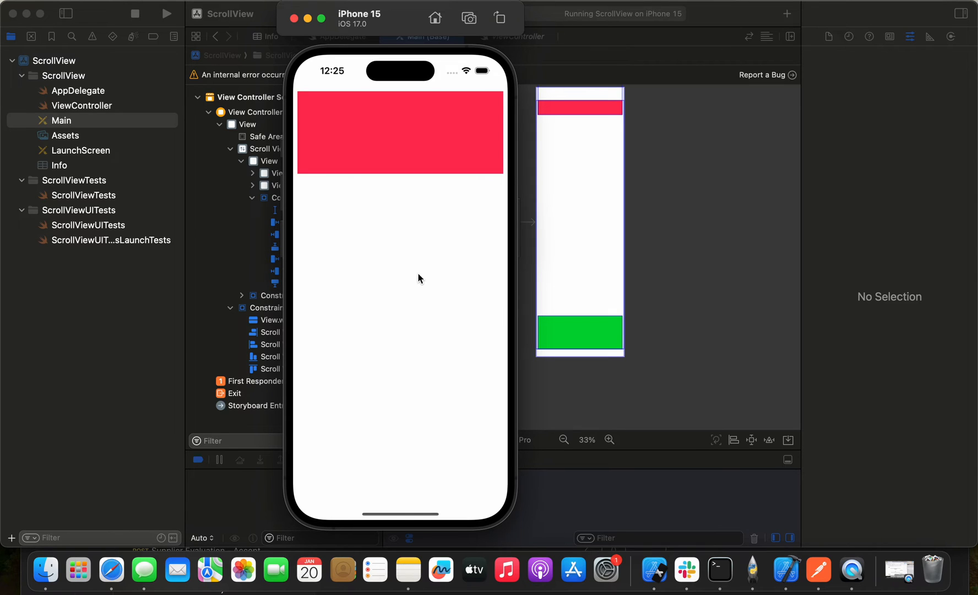
mouse_move(418, 143)
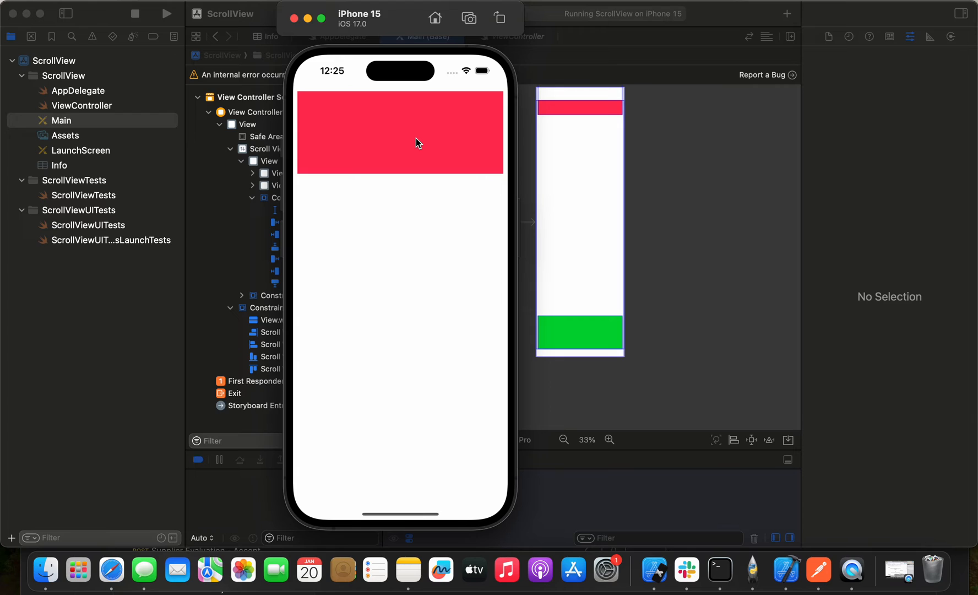
scroll(down, 3)
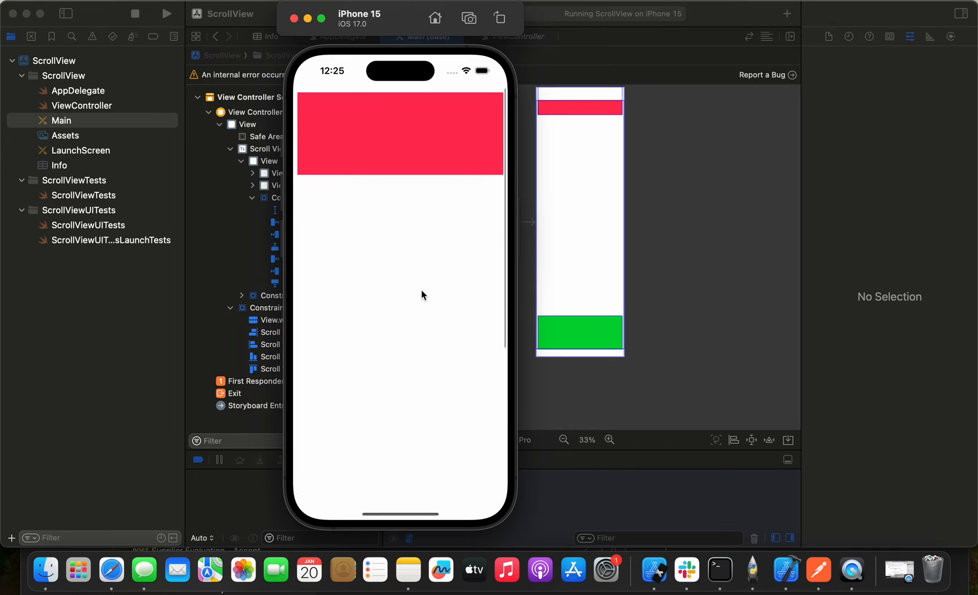
scroll(down, 3)
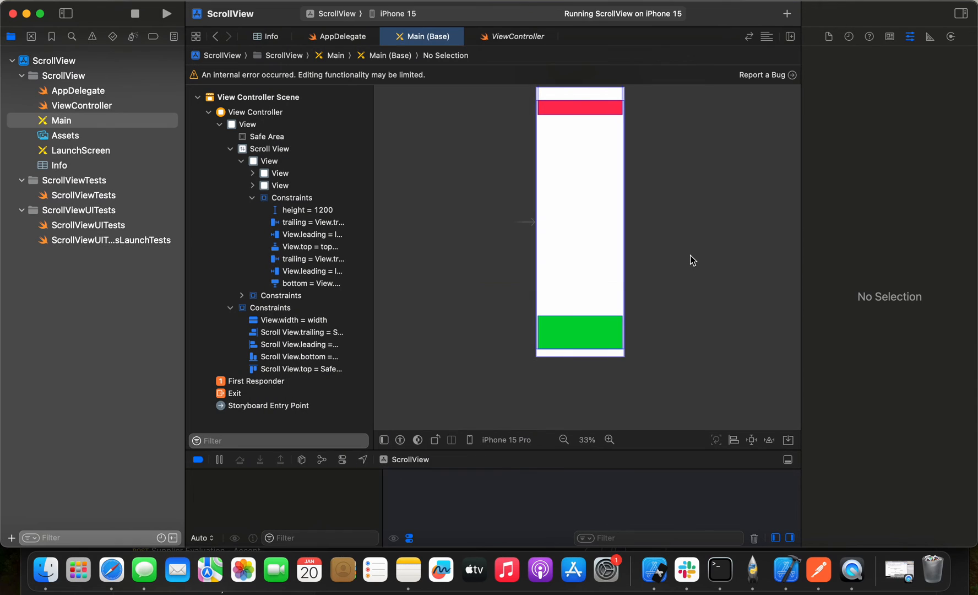
- Expand the outline to the scroll view's content view and select its height = 1200 constraint
click(278, 173)
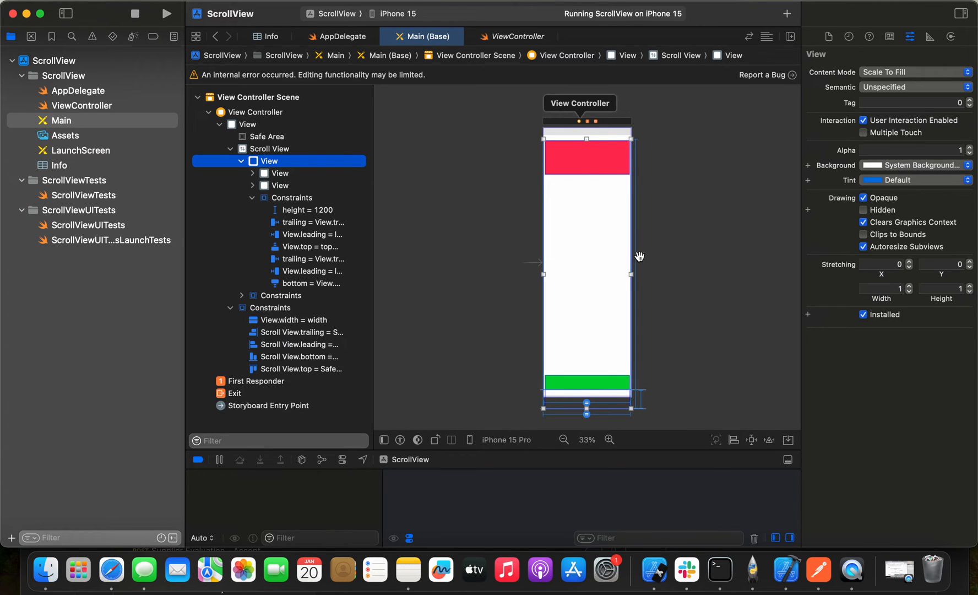
click(255, 112)
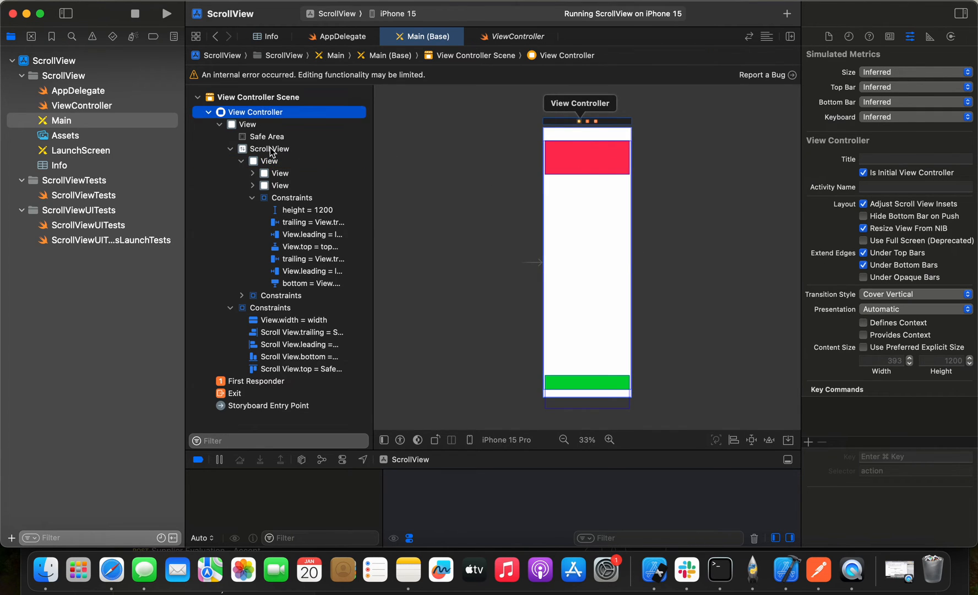
click(248, 125)
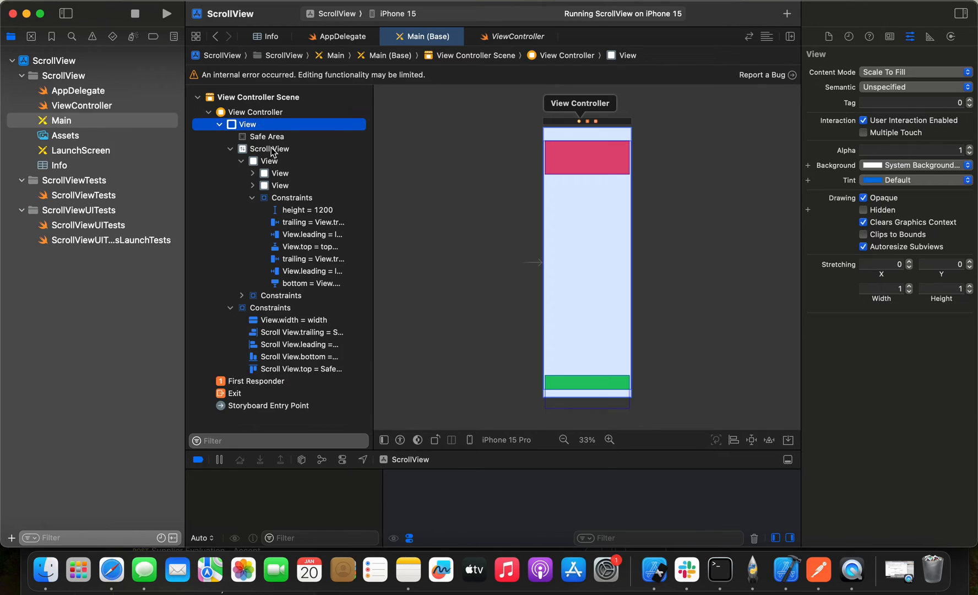
click(269, 161)
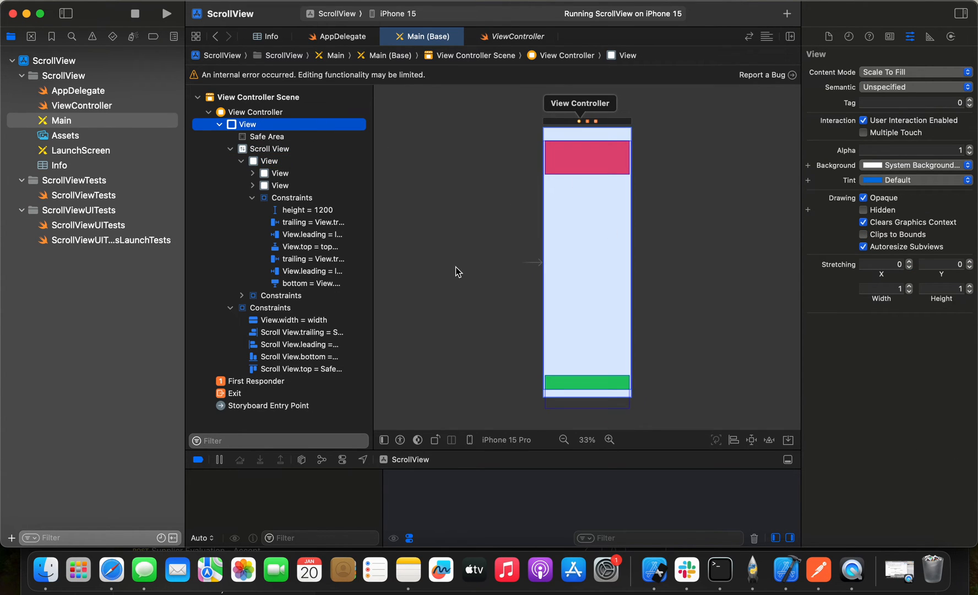
click(254, 173)
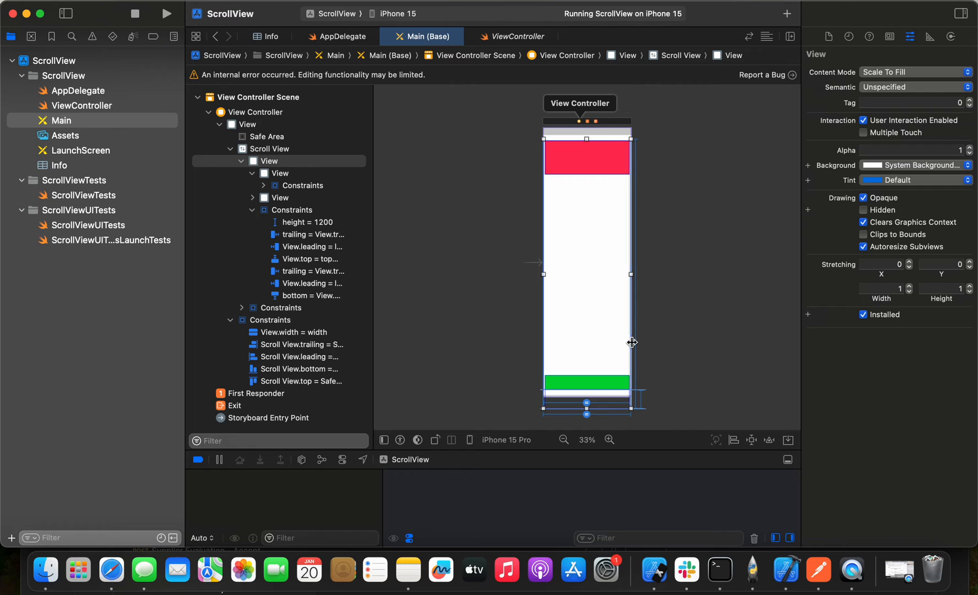
click(309, 223)
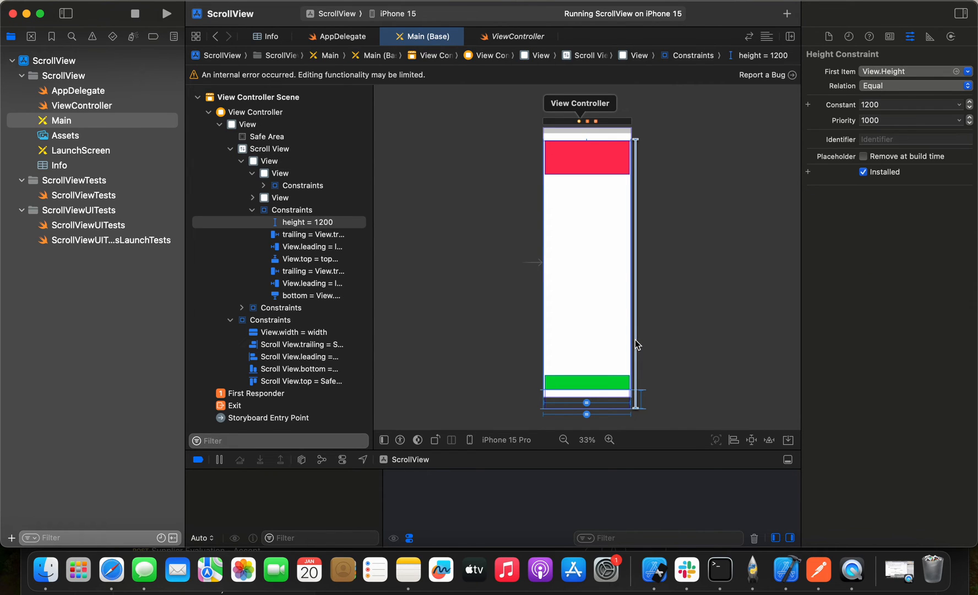
mouse_move(850, 217)
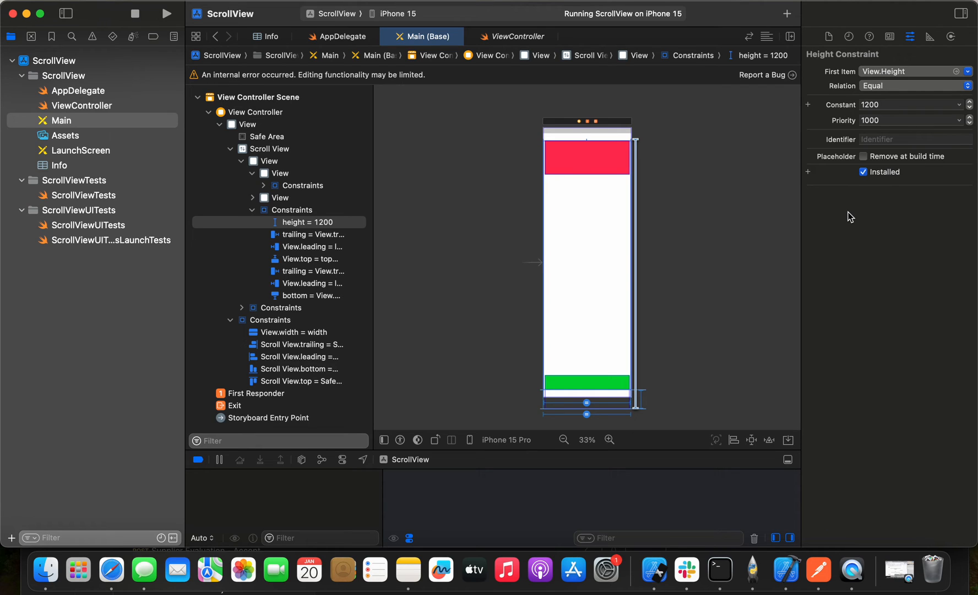
mouse_move(881, 130)
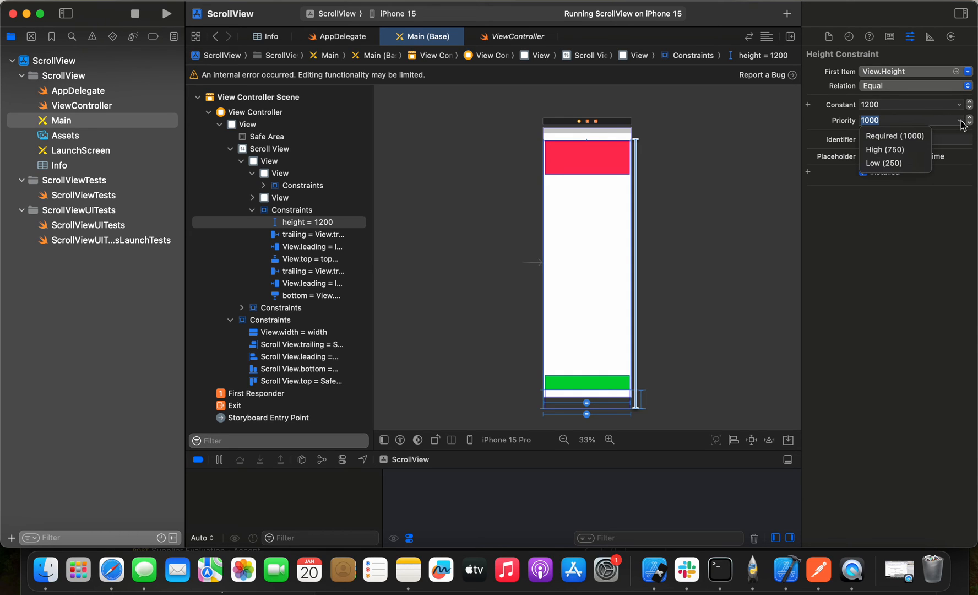
- Set the height constraint priority to High (750) and stop the running app
click(884, 150)
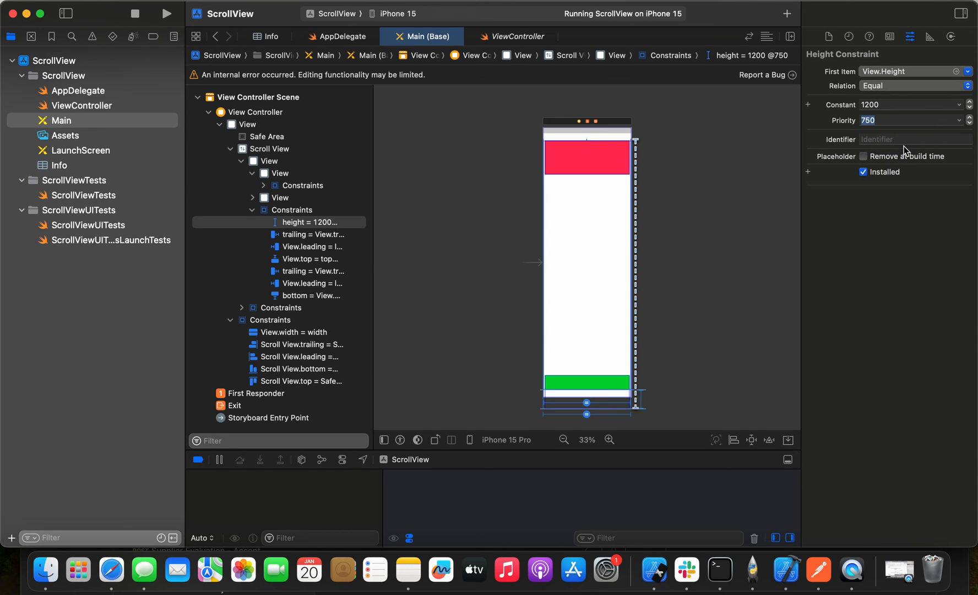
mouse_move(905, 138)
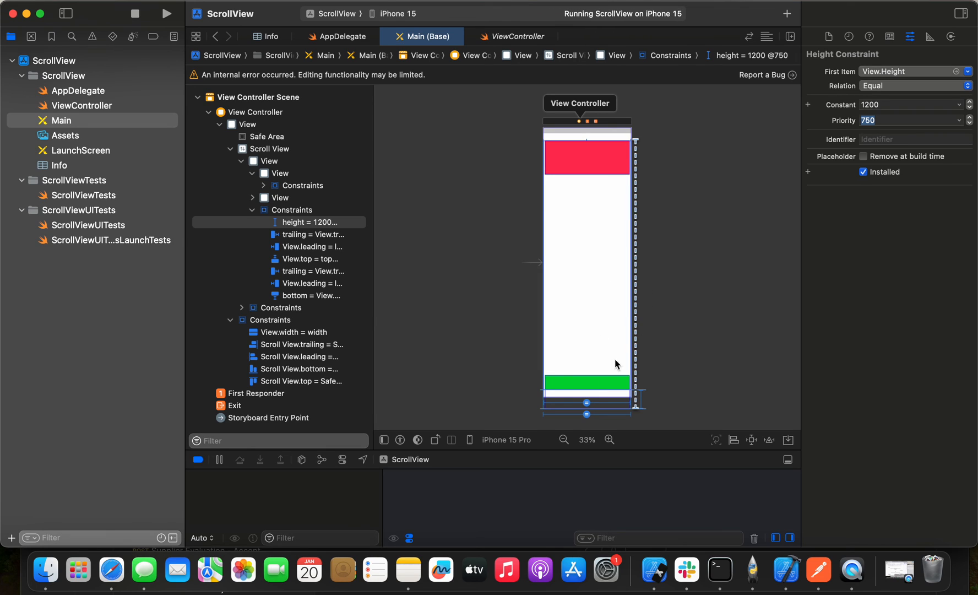
mouse_move(585, 384)
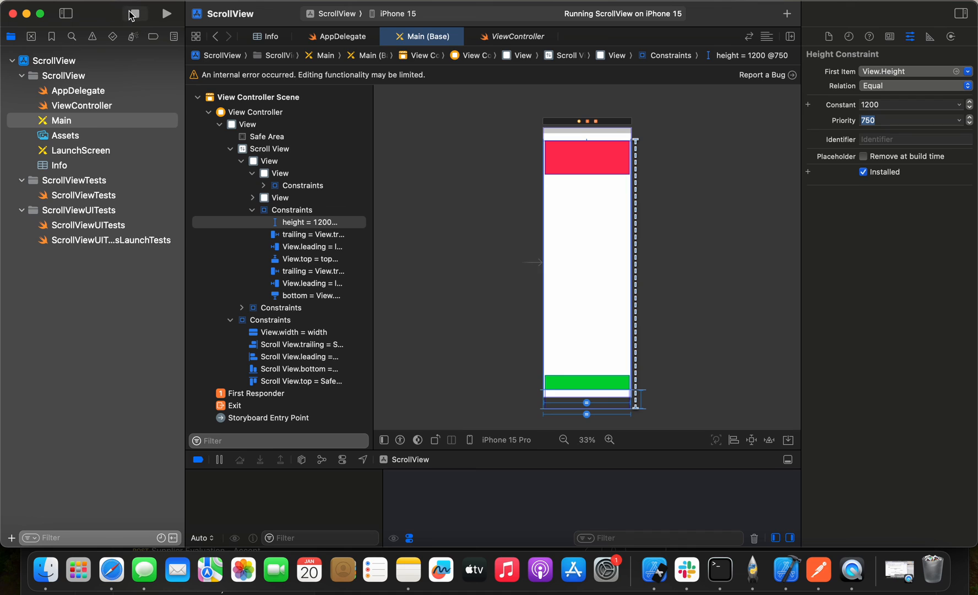
click(134, 13)
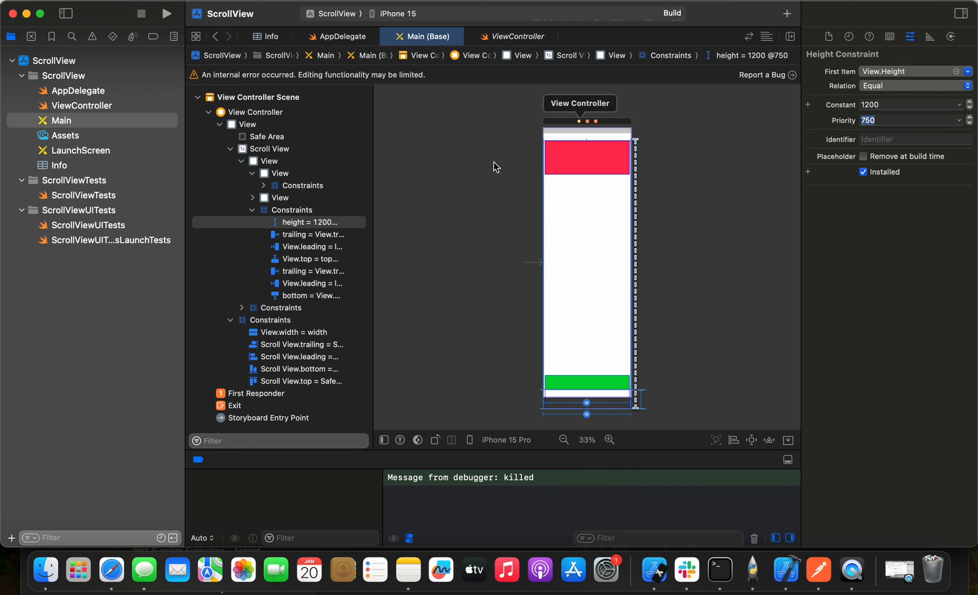
- Relaunch the app and scroll down until the green bottom view appears
click(166, 13)
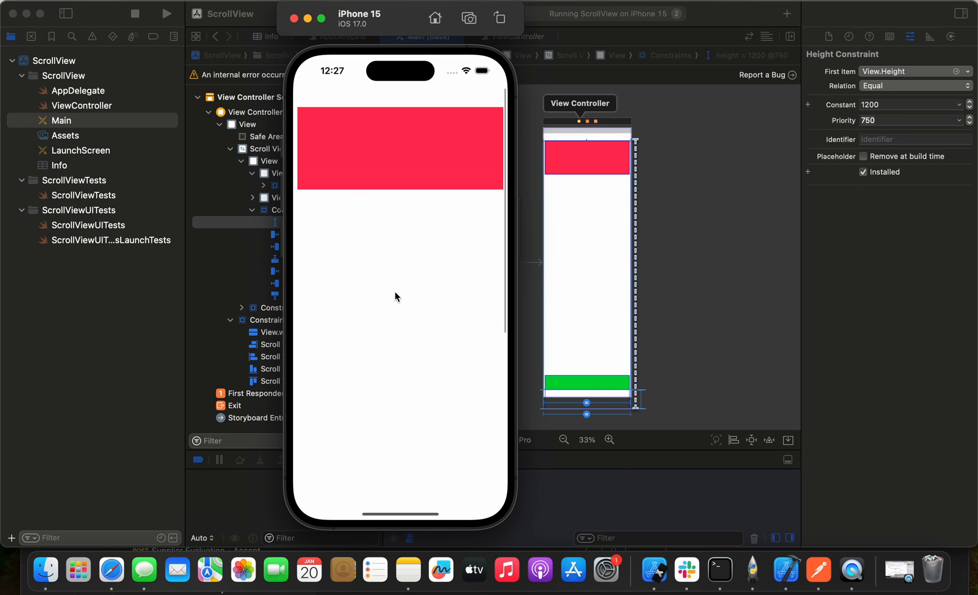
scroll(down, 3)
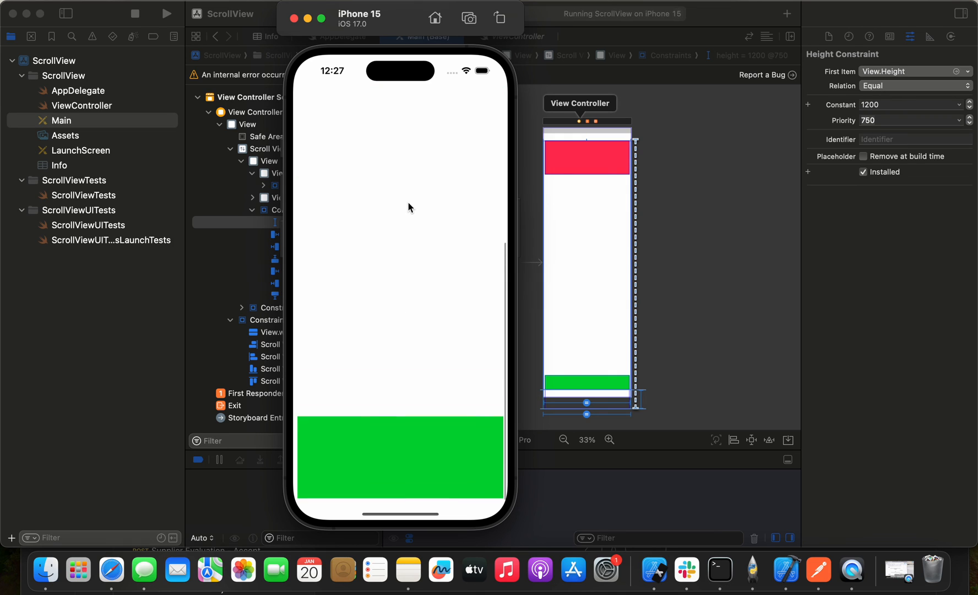